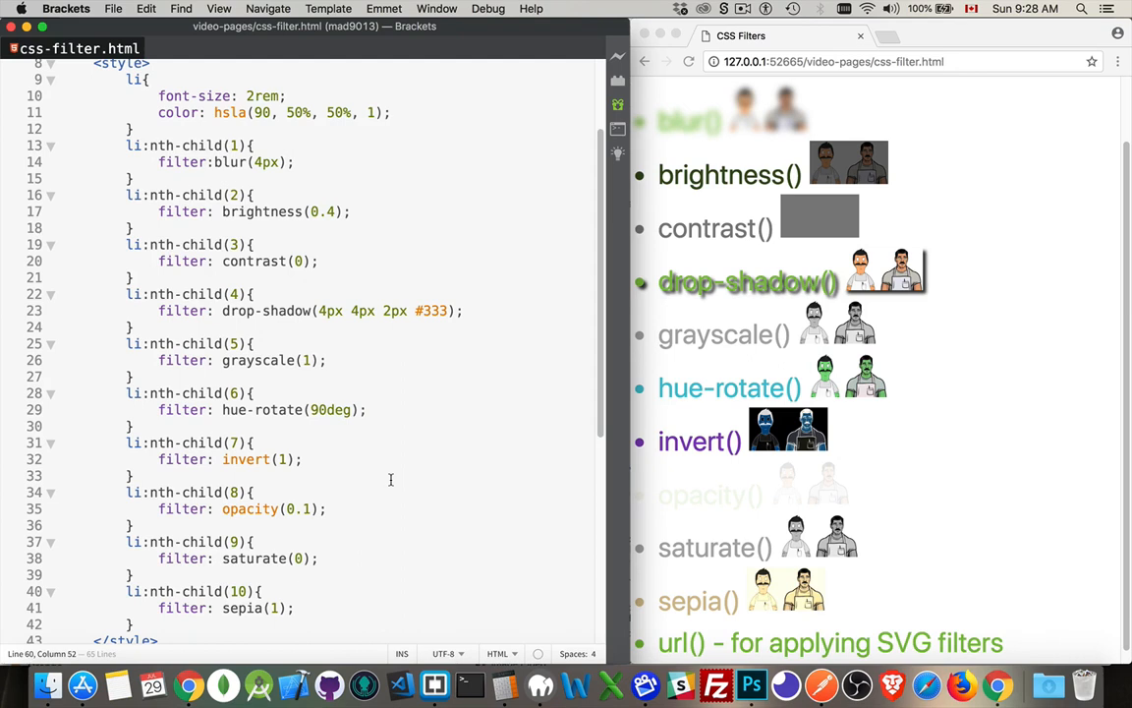
mouse_move(701, 228)
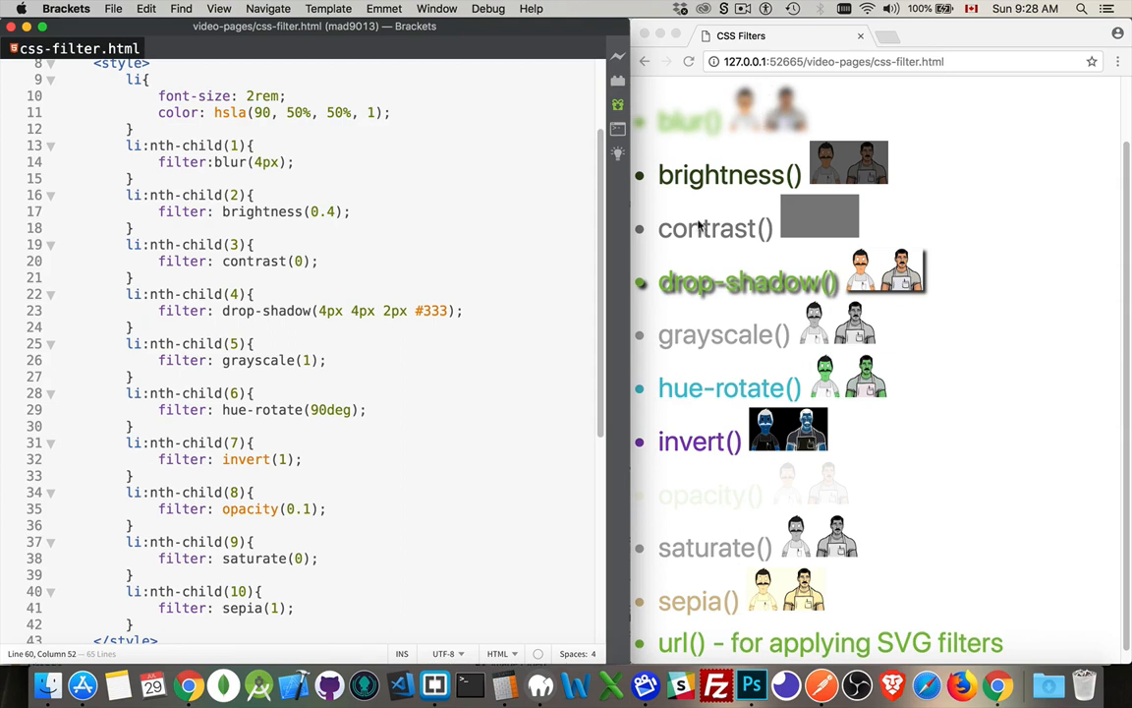
mouse_move(920, 111)
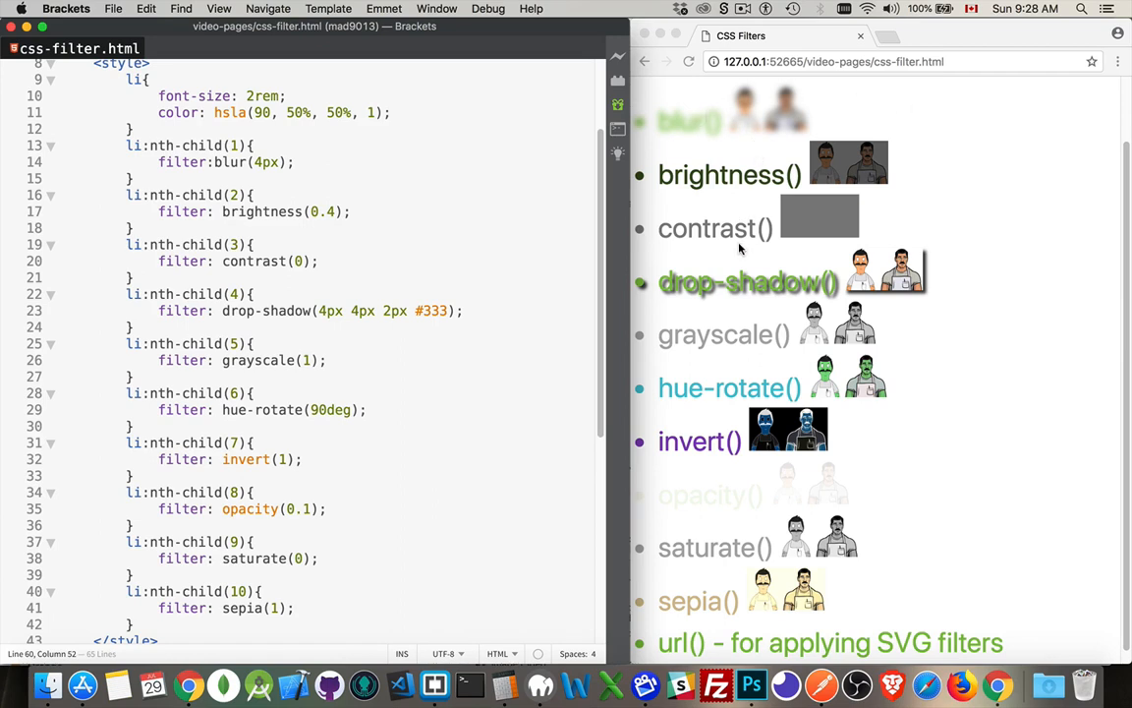
mouse_move(971, 342)
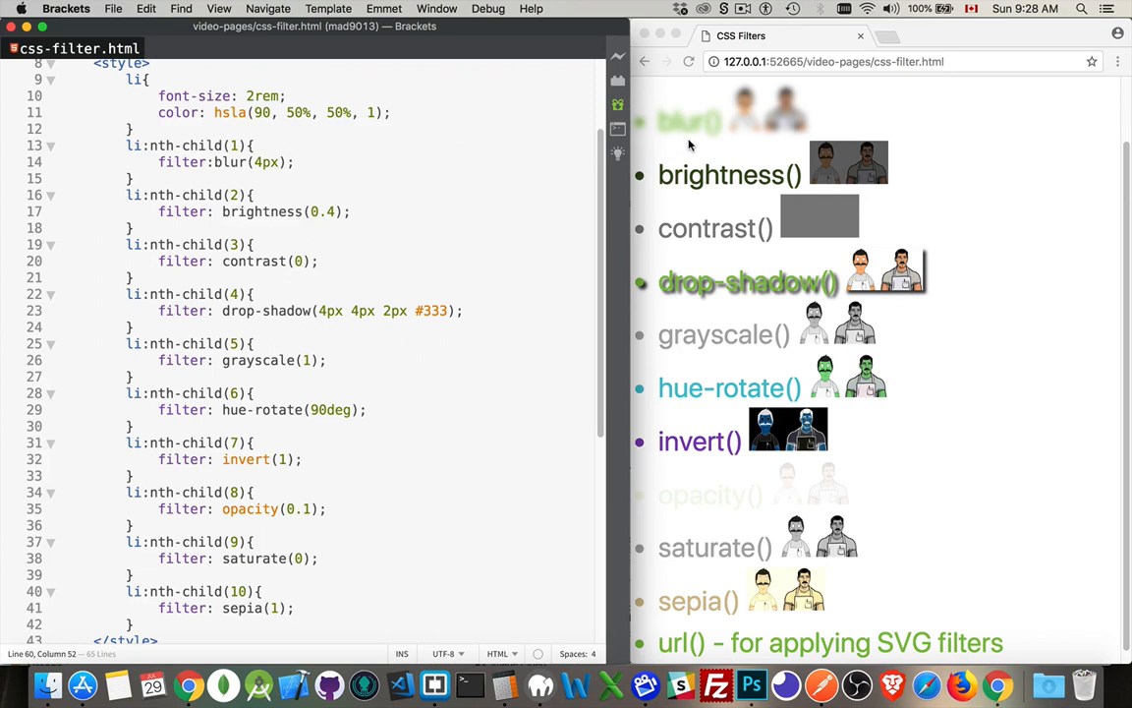
mouse_move(711, 122)
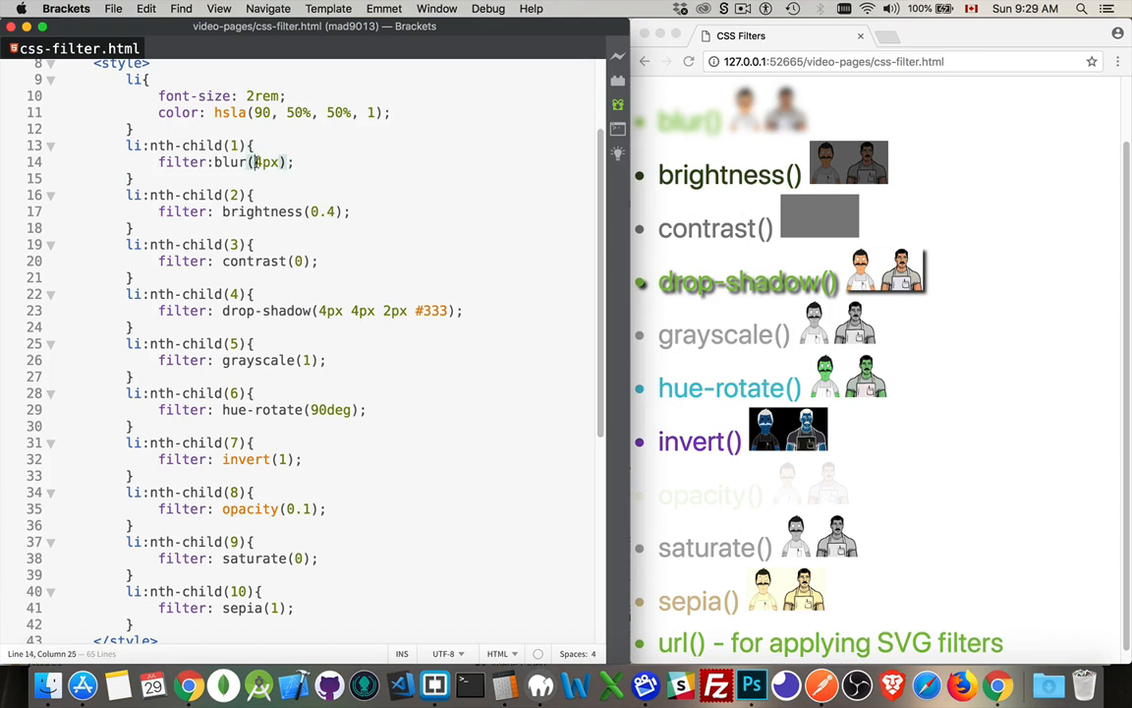
- Change the first item's filter to blur(14px)
type("1")
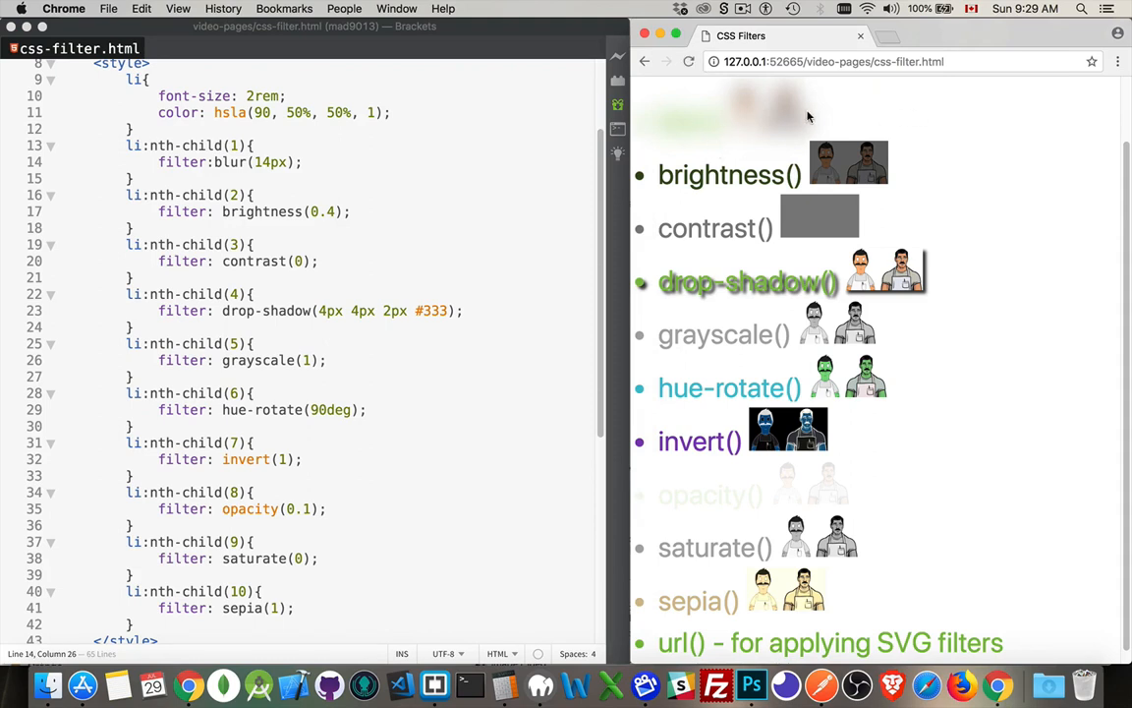
mouse_move(817, 122)
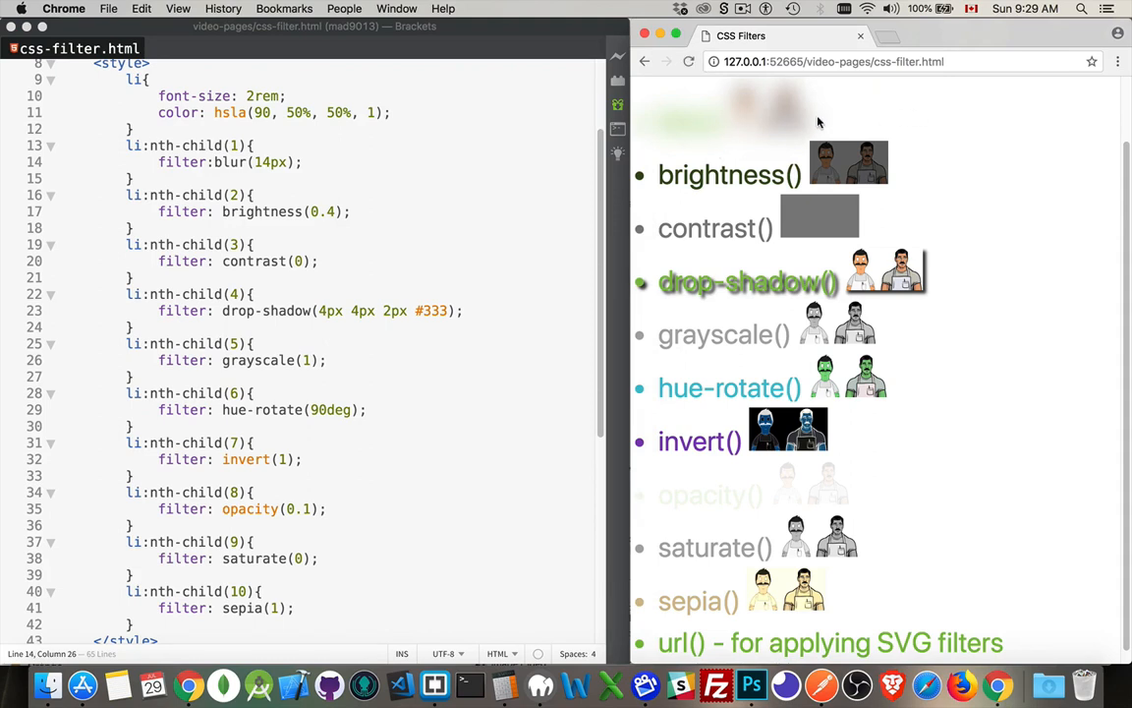
mouse_move(676, 102)
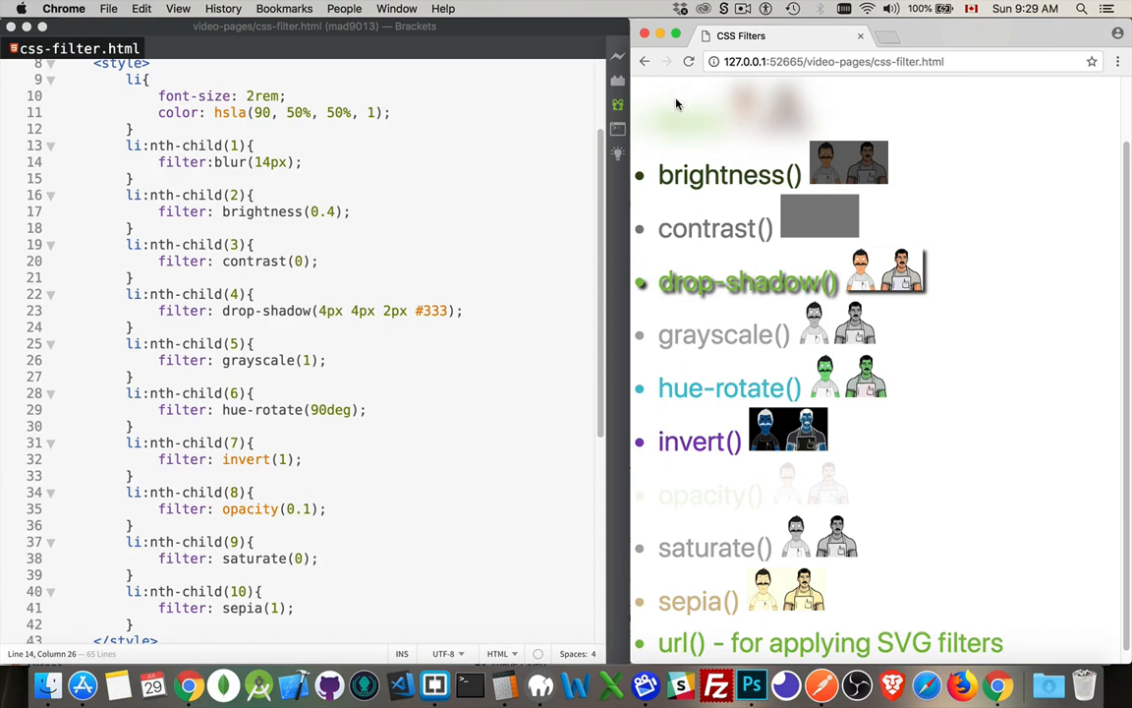
mouse_move(356, 220)
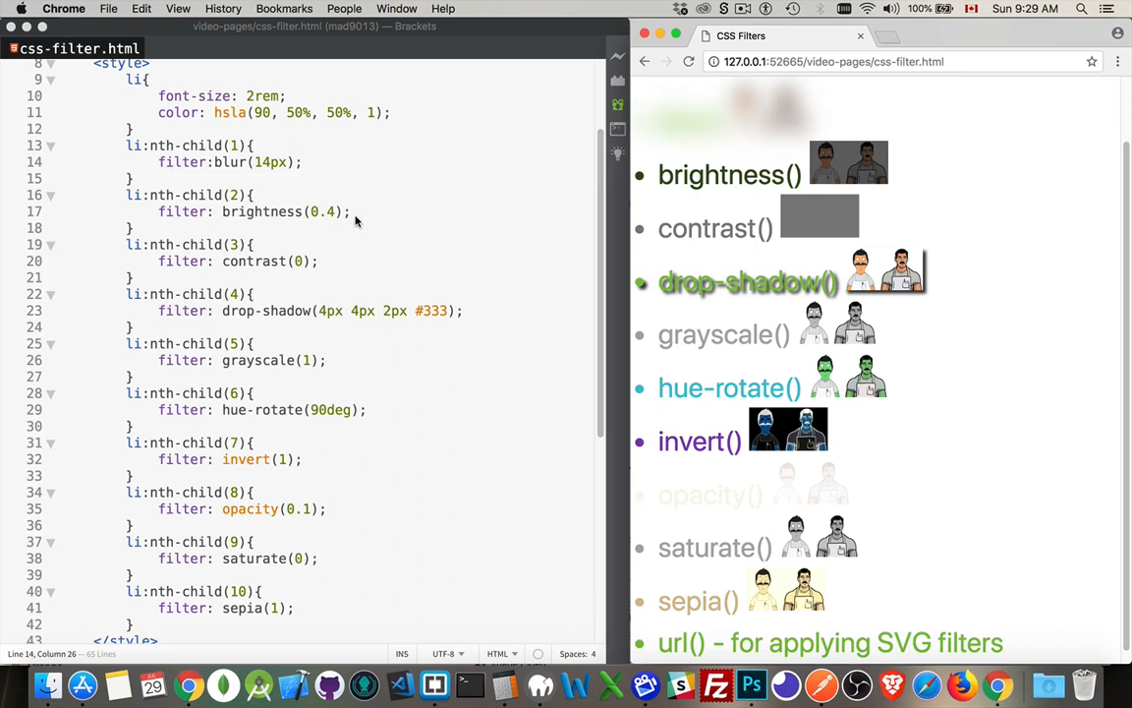
mouse_move(329, 220)
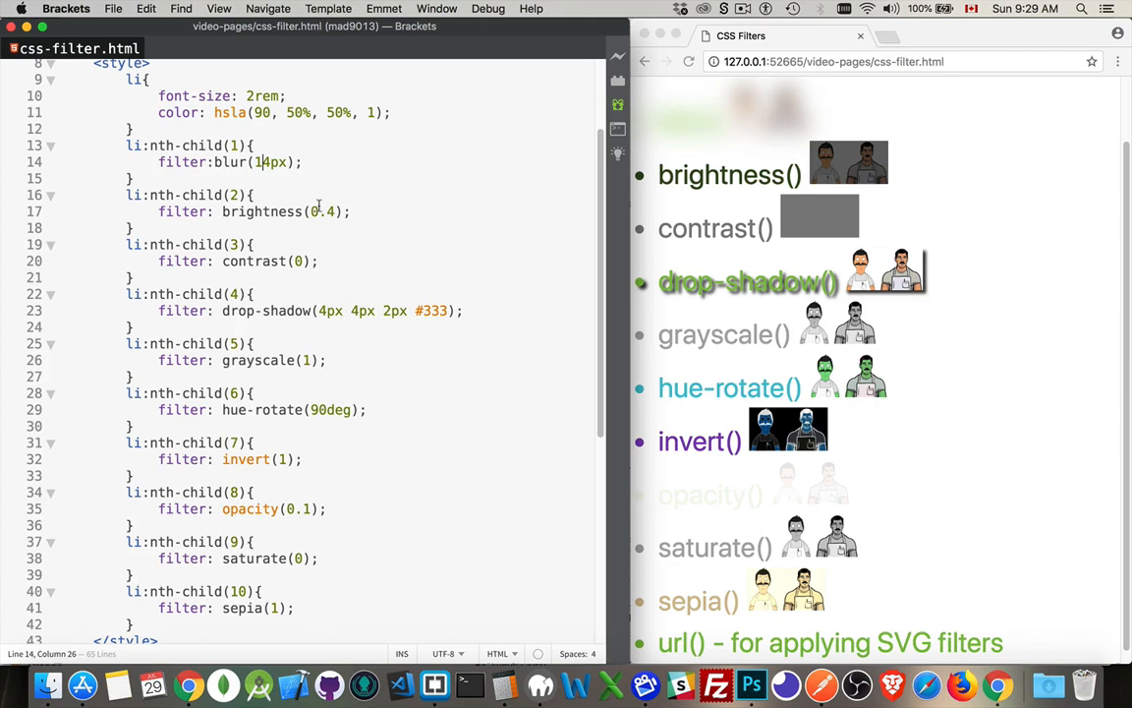
- Try brightness 1 and 0 on the second item, then settle on brightness(0.5)
type("1")
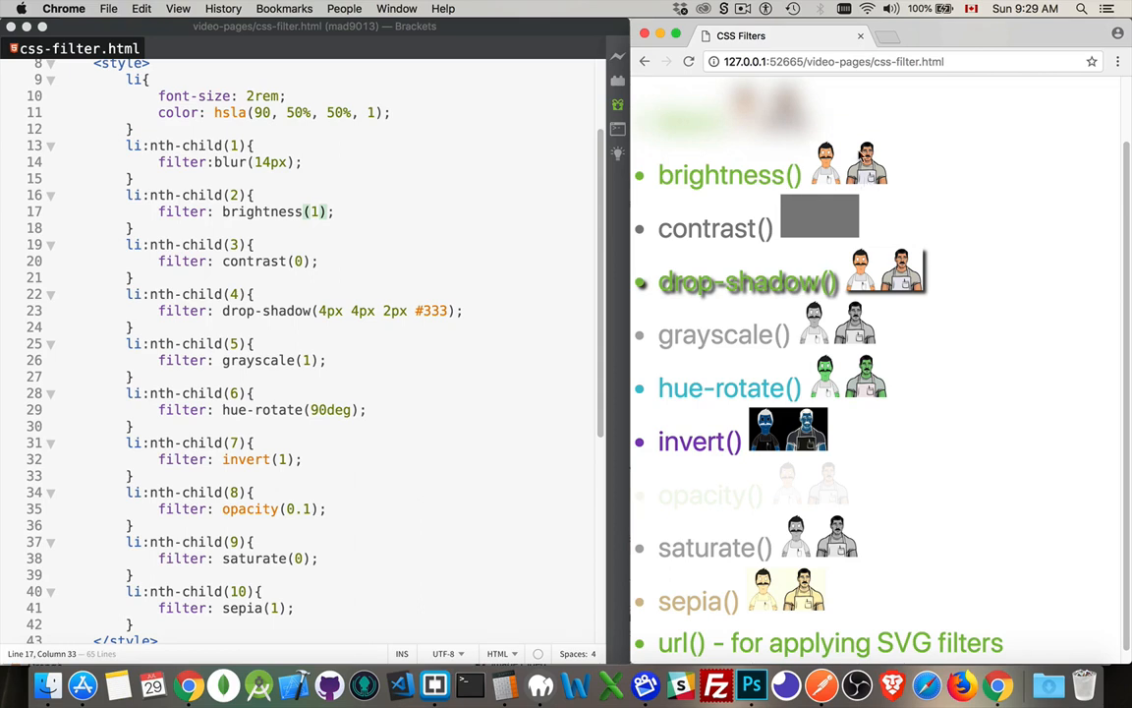
left_click(316, 212)
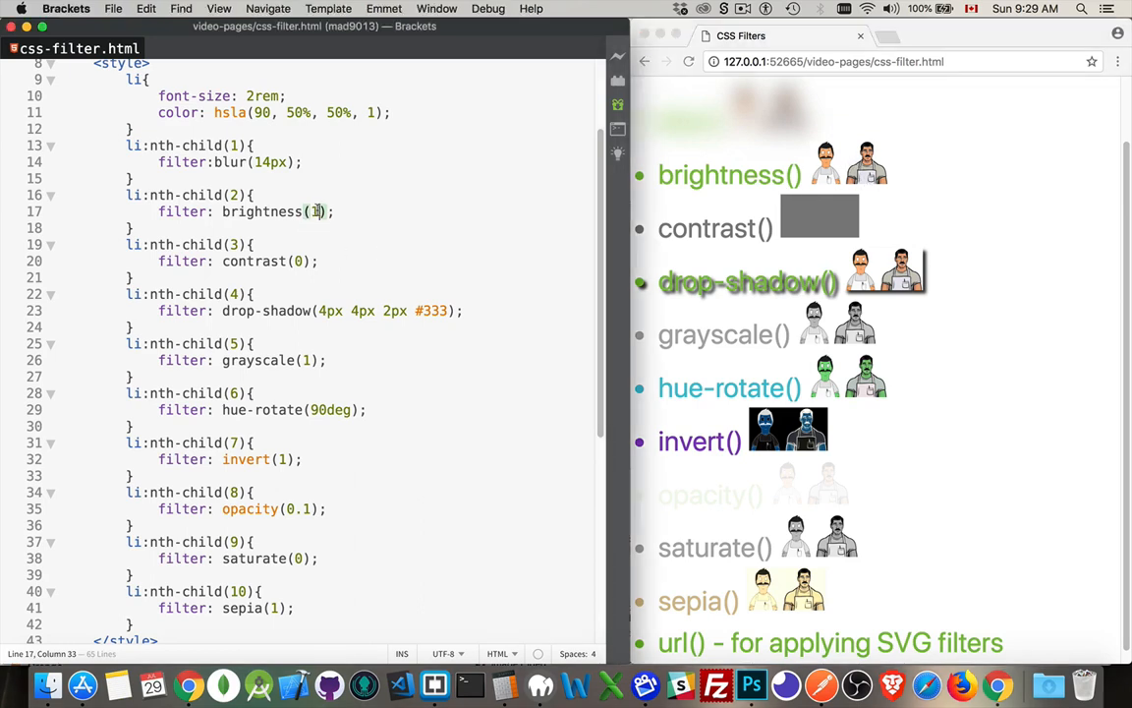
type("0")
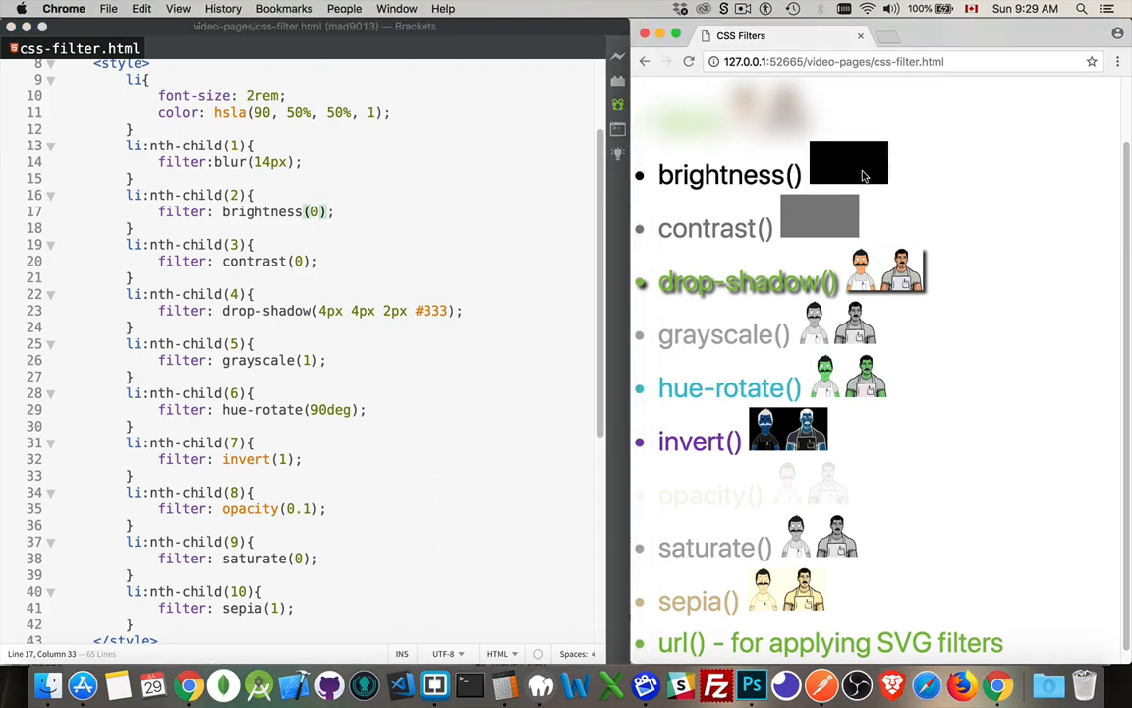
mouse_move(366, 215)
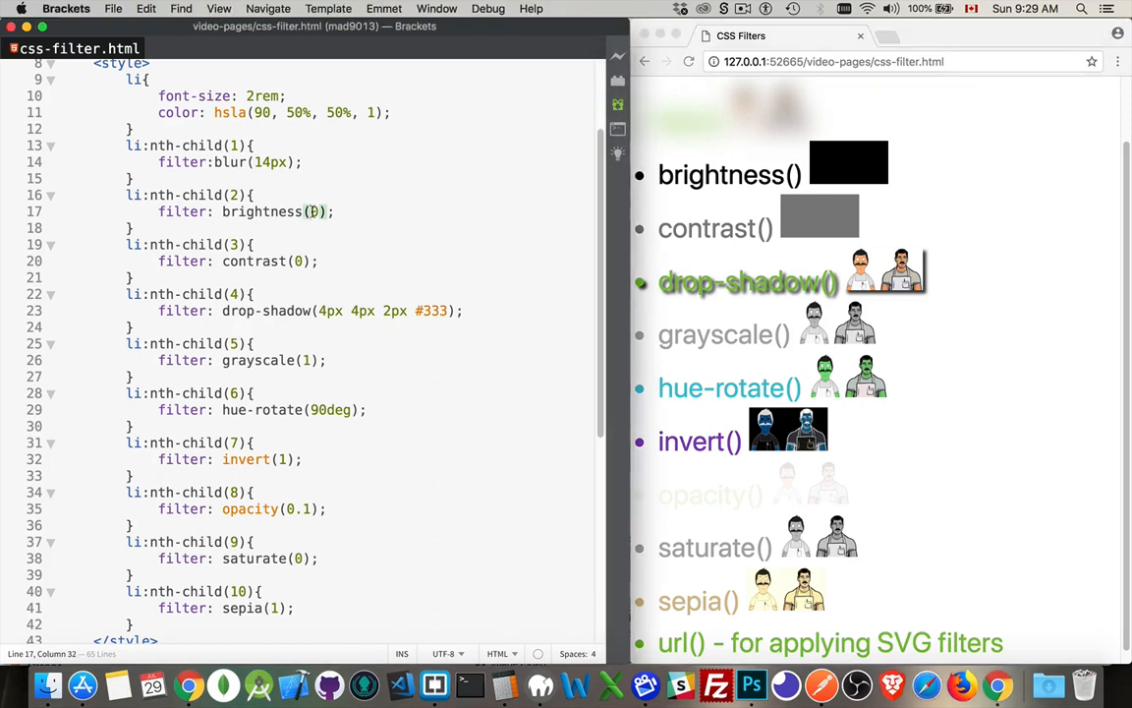
type(".5")
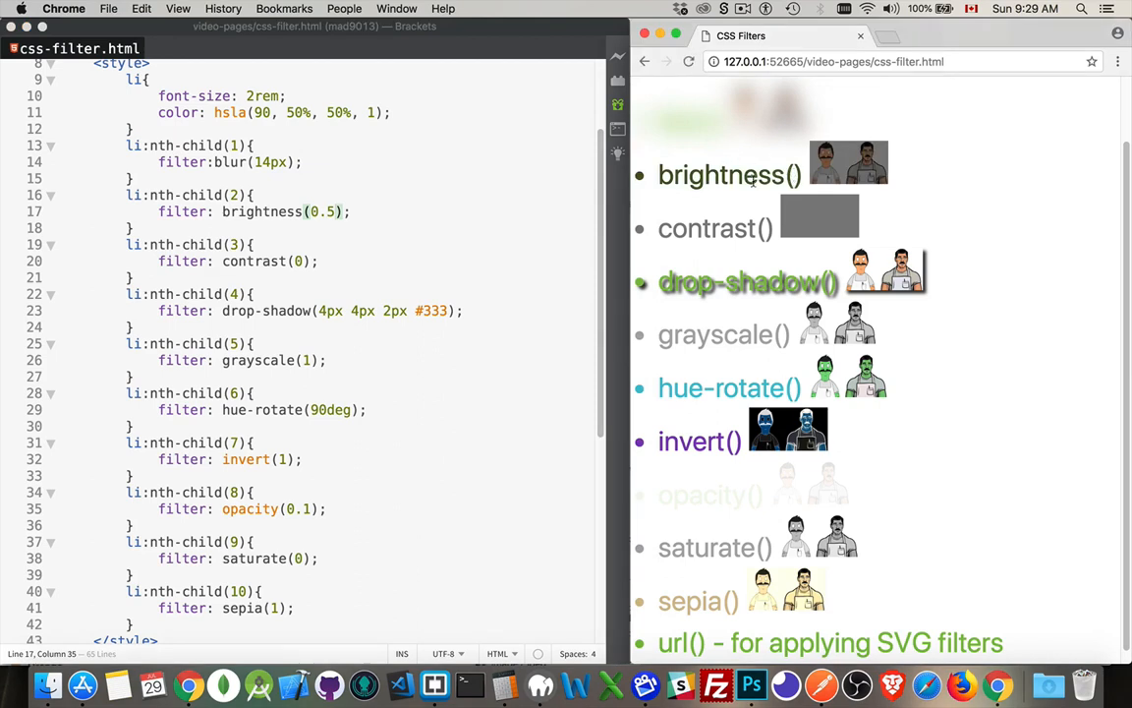
mouse_move(877, 169)
type(".")
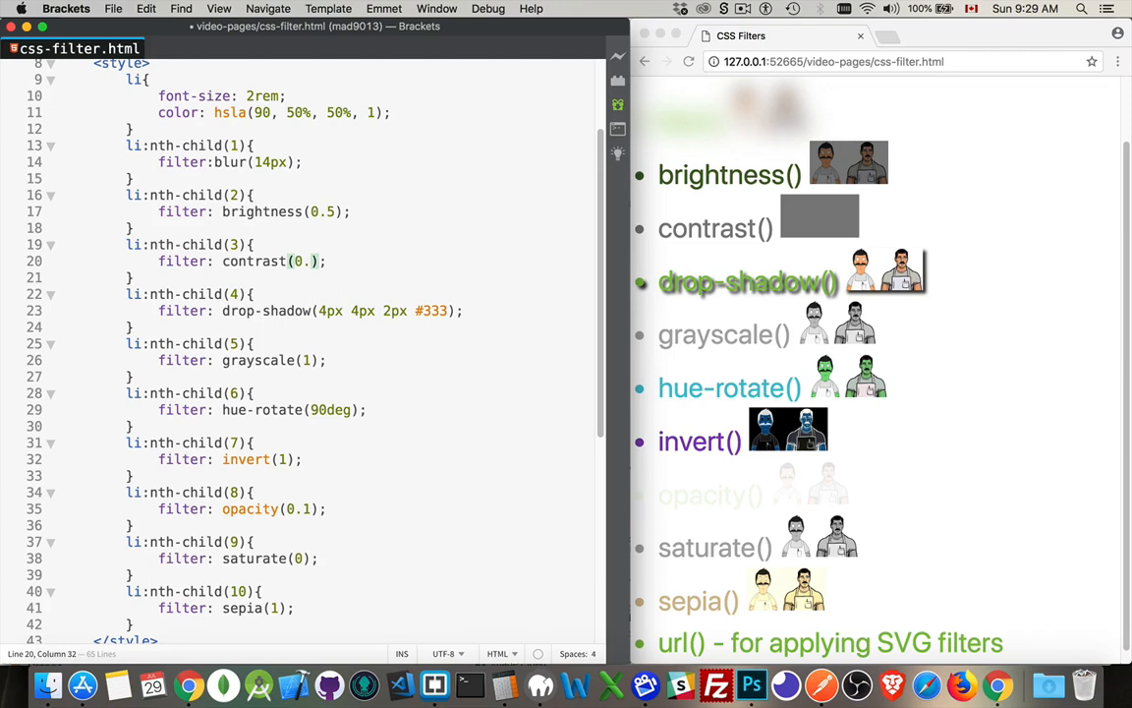
- Change the third item's filter to contrast(0.8)
type("8")
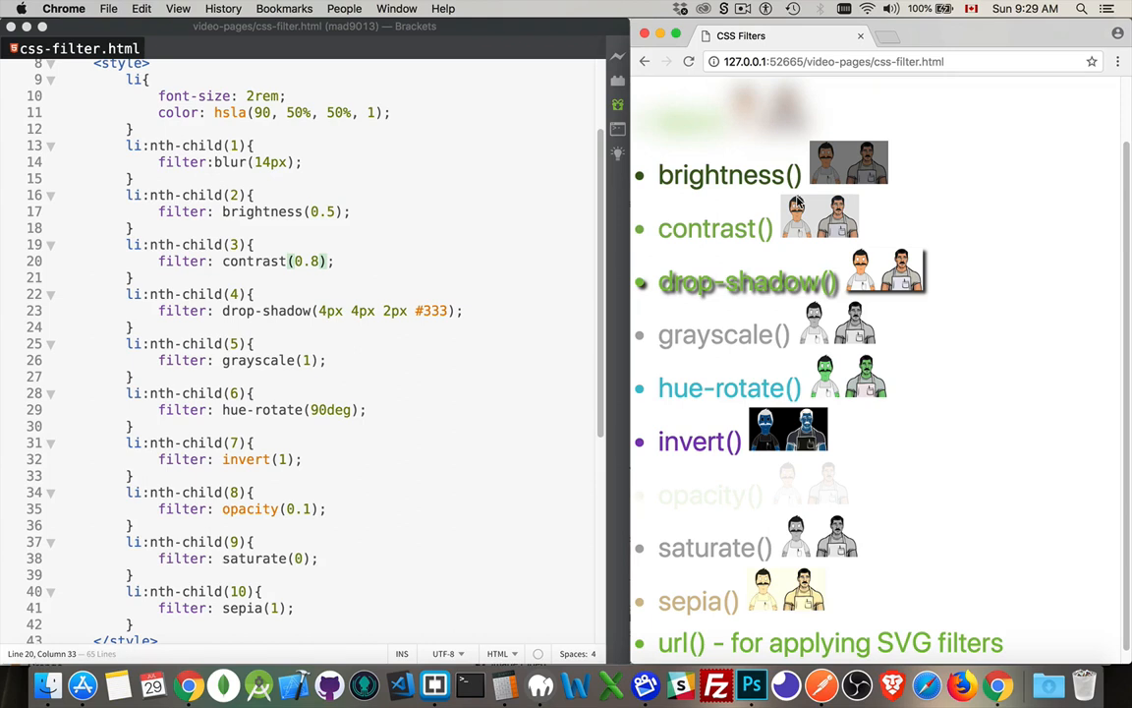
mouse_move(344, 316)
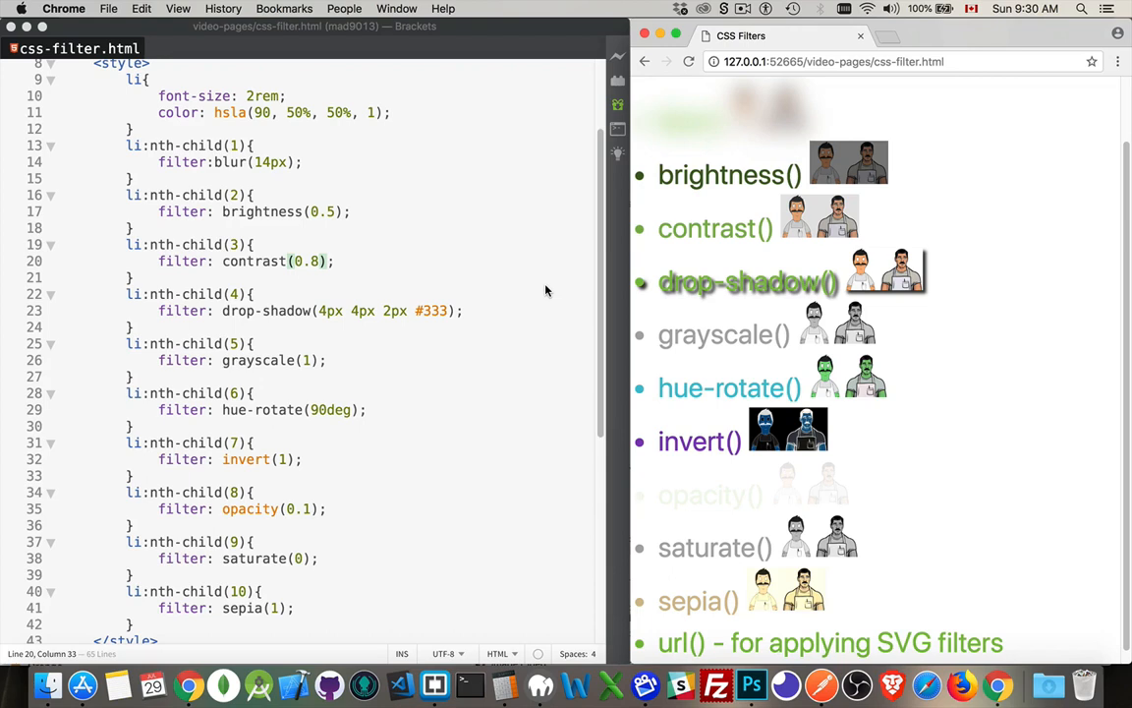
mouse_move(869, 299)
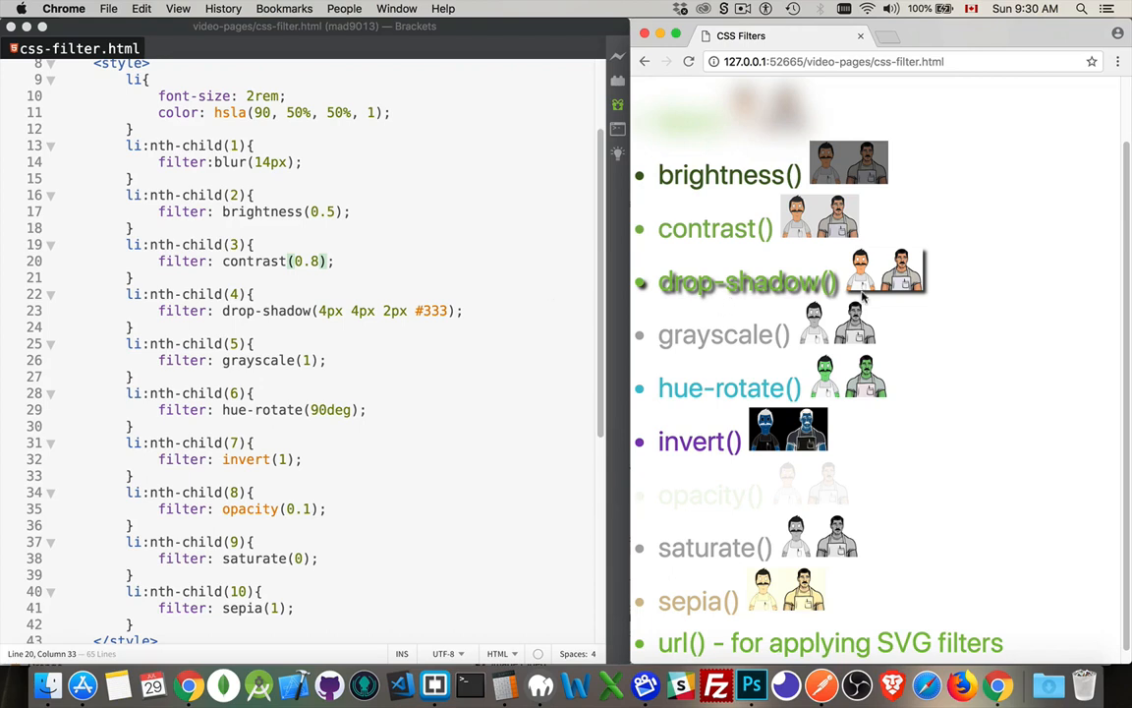
mouse_move(904, 299)
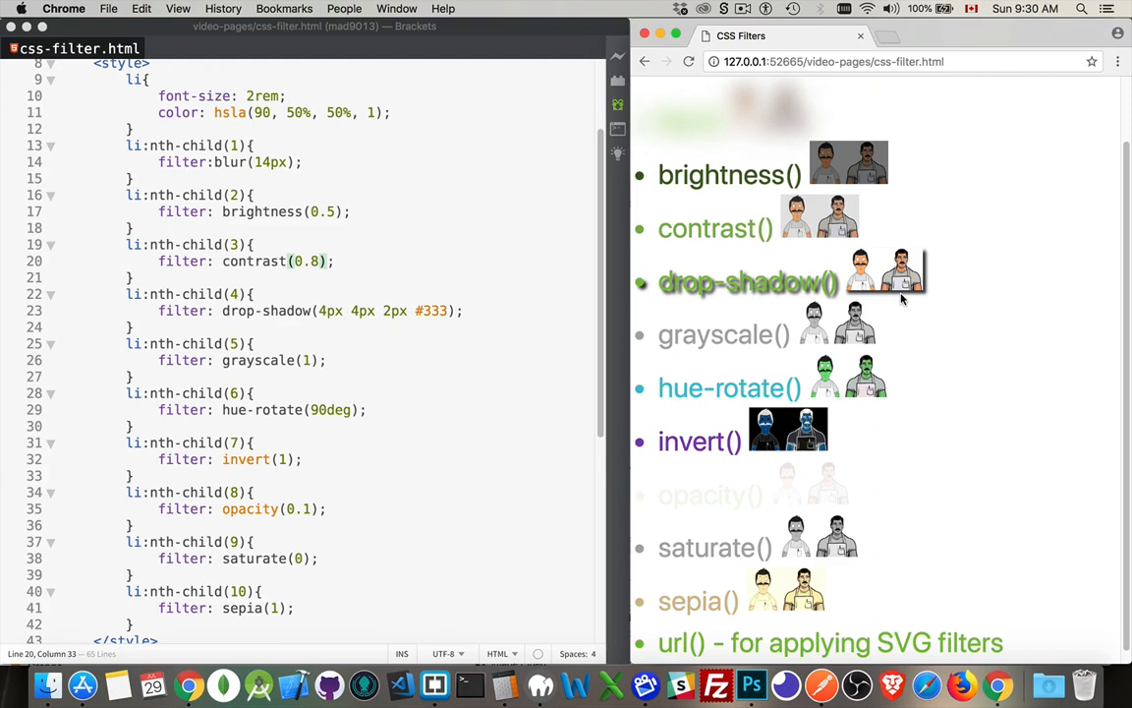
mouse_move(690, 306)
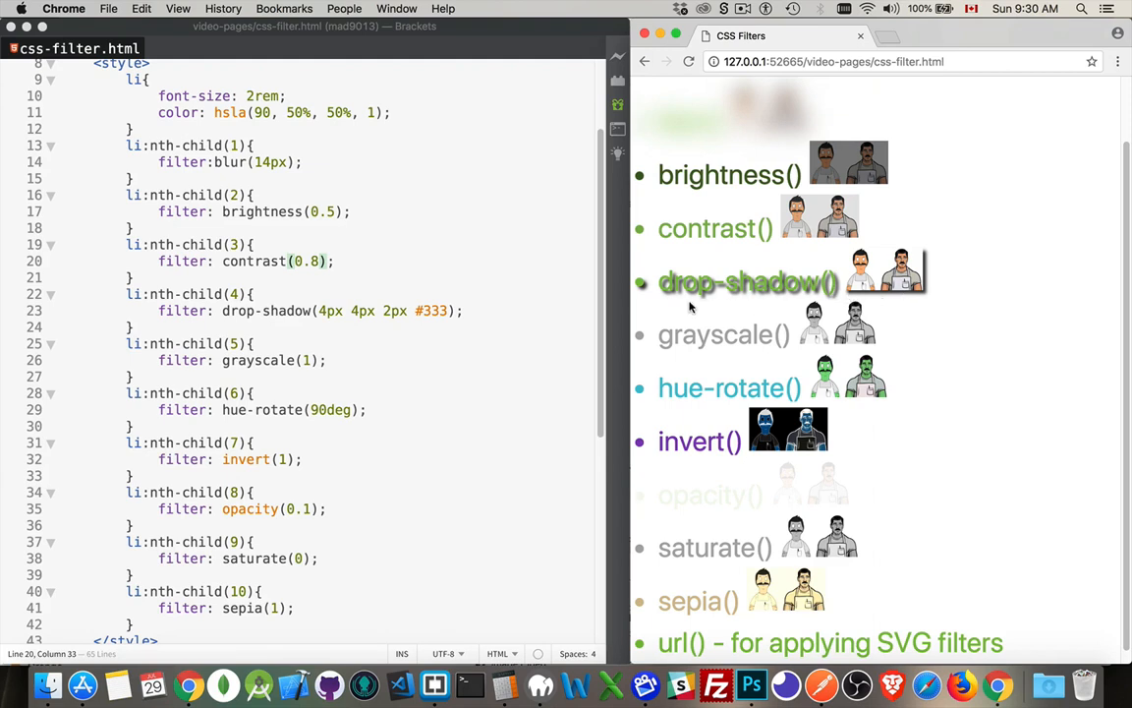
mouse_move(338, 289)
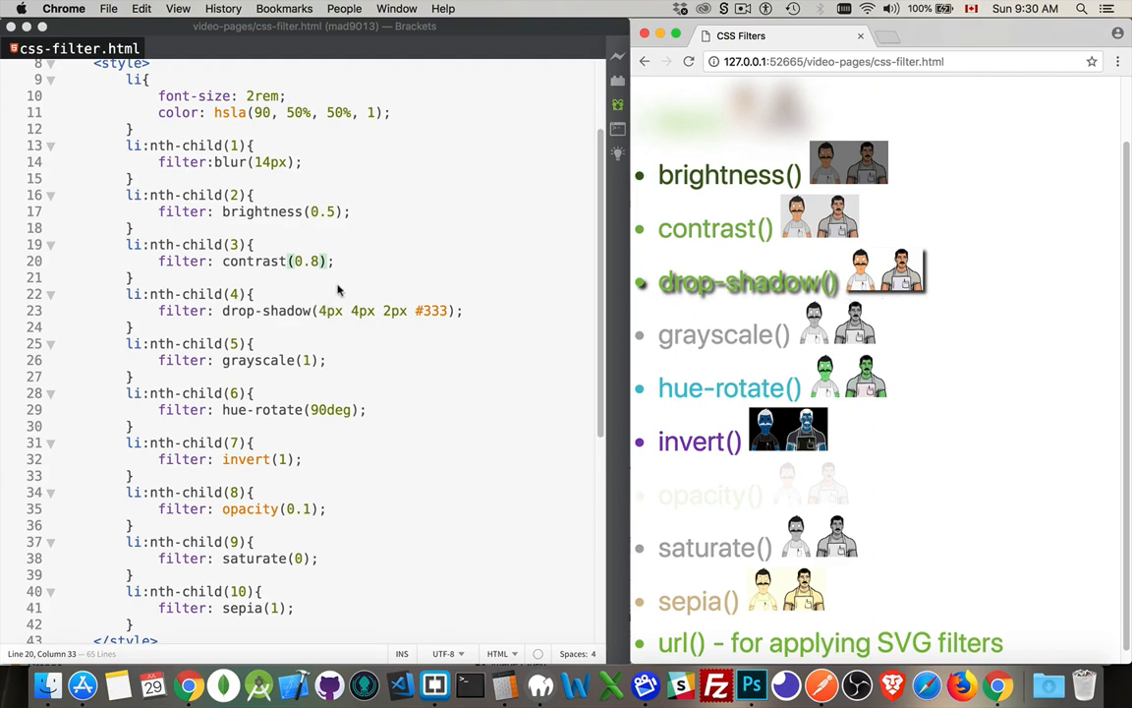
mouse_move(389, 299)
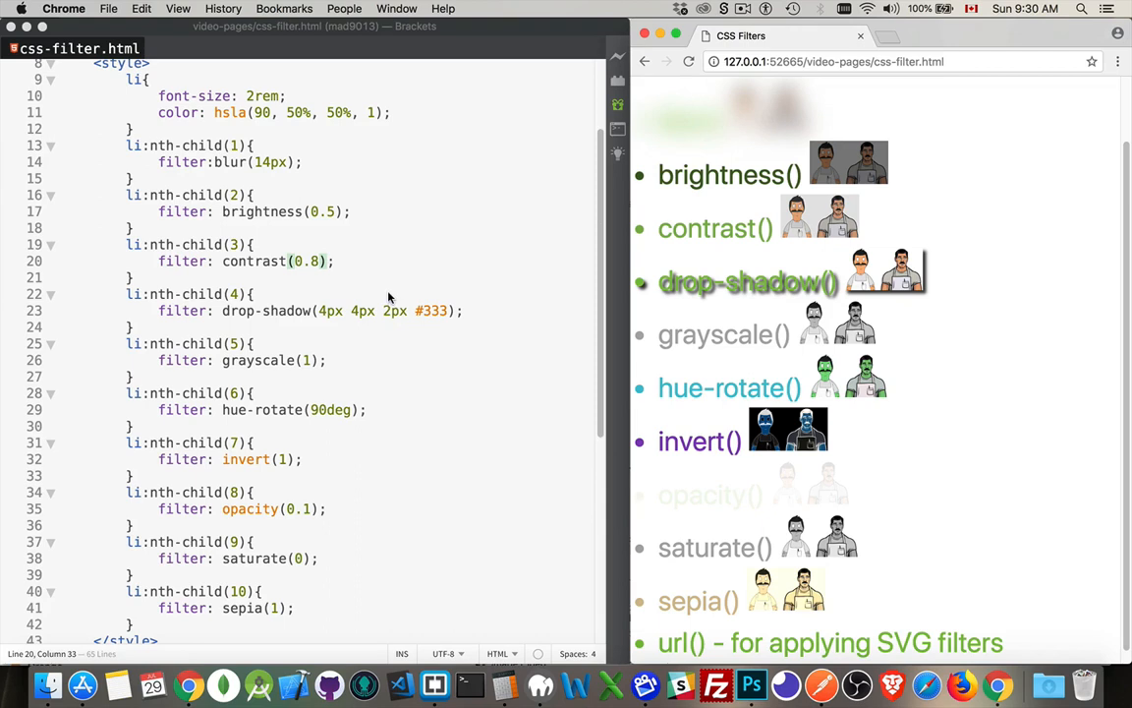
mouse_move(448, 294)
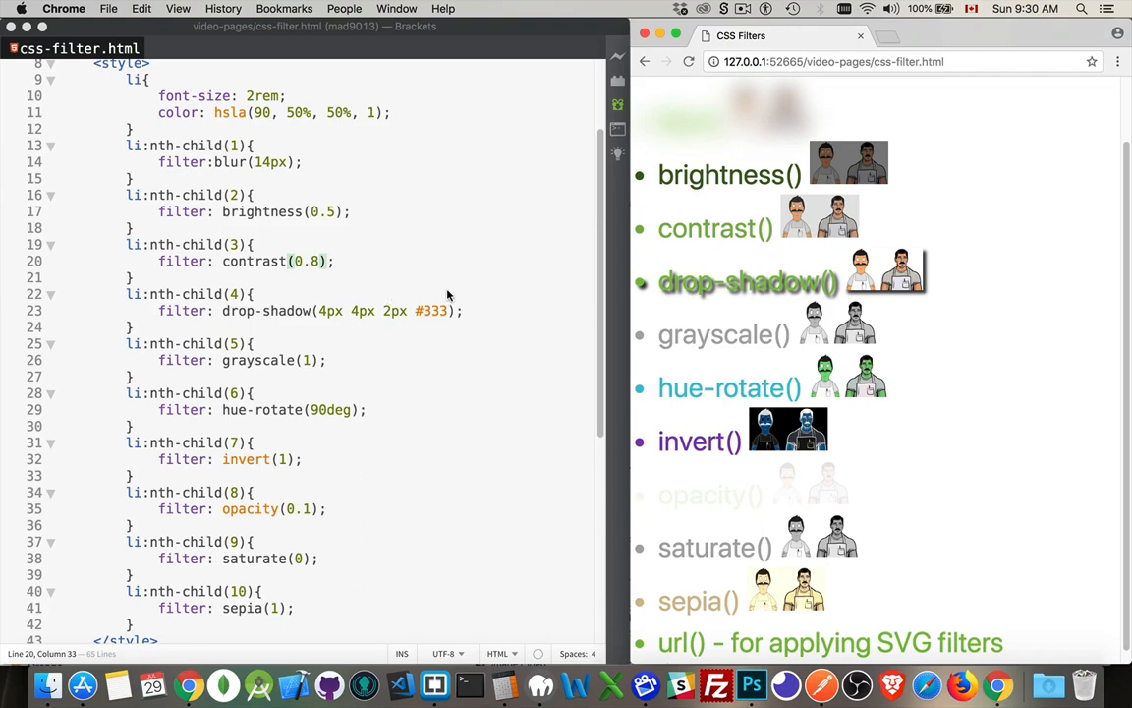
mouse_move(142, 316)
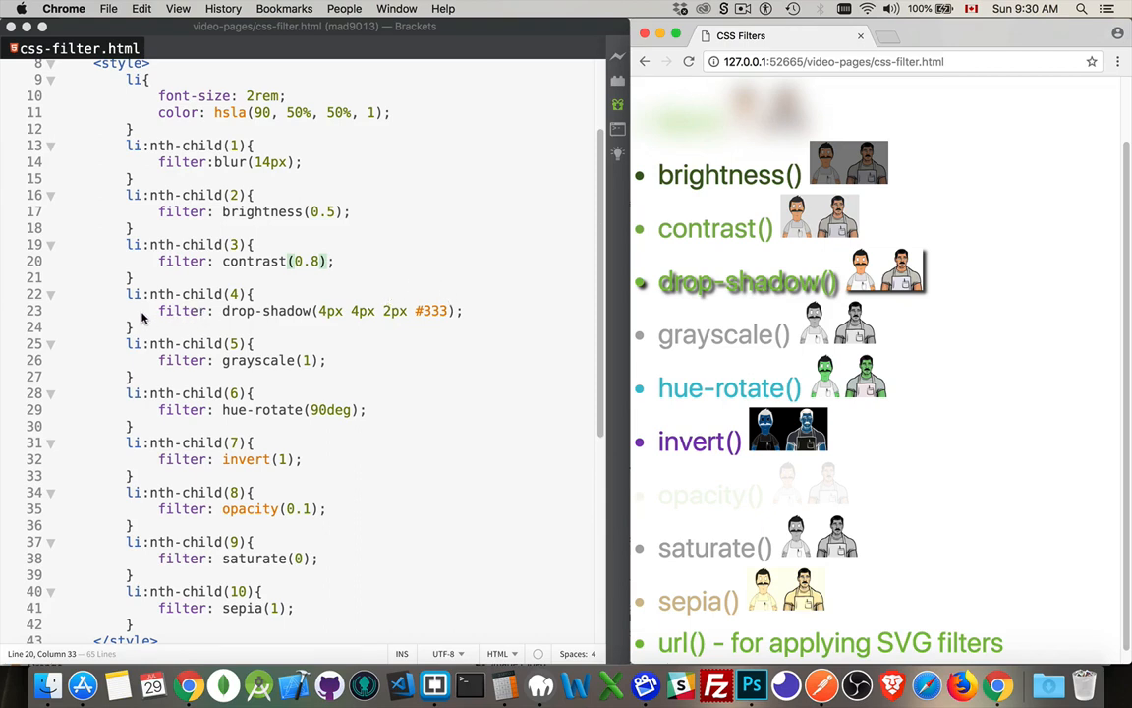
mouse_move(472, 316)
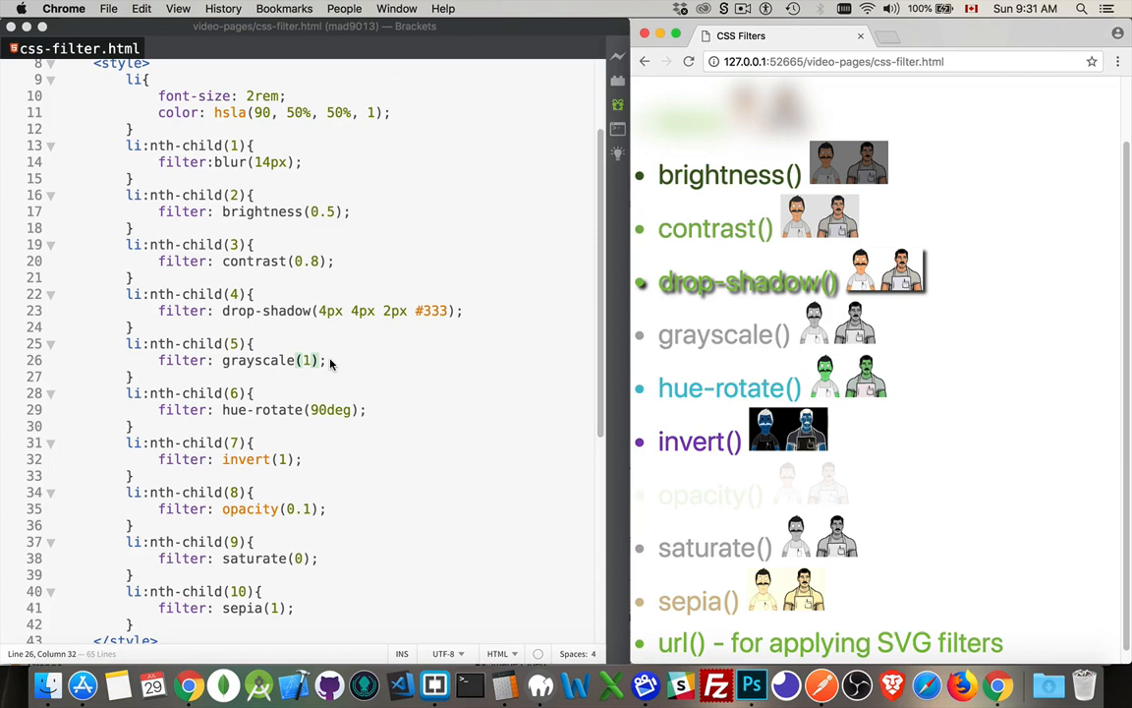
mouse_move(303, 372)
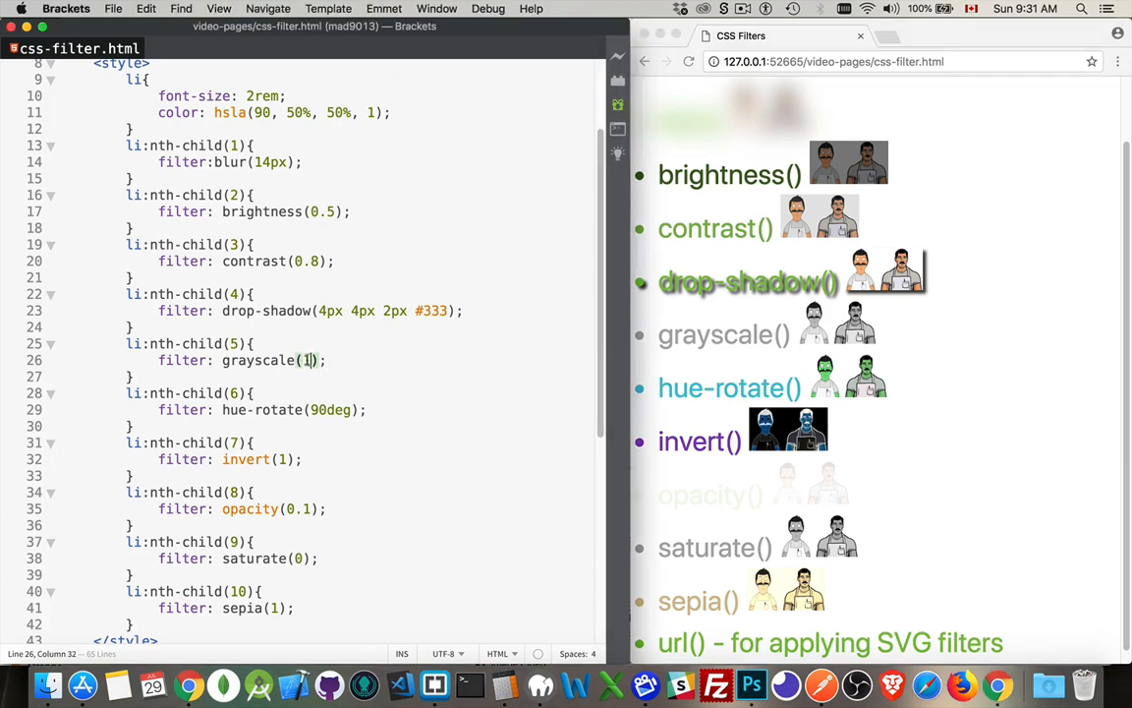
type("0")
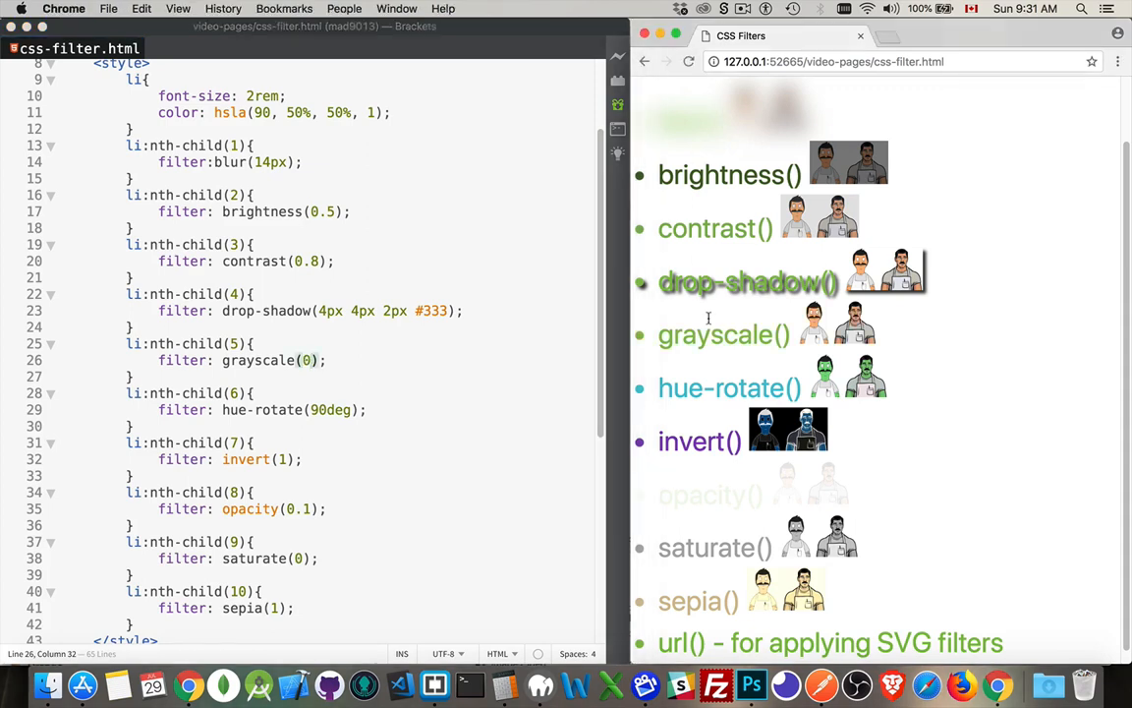
left_click(305, 358)
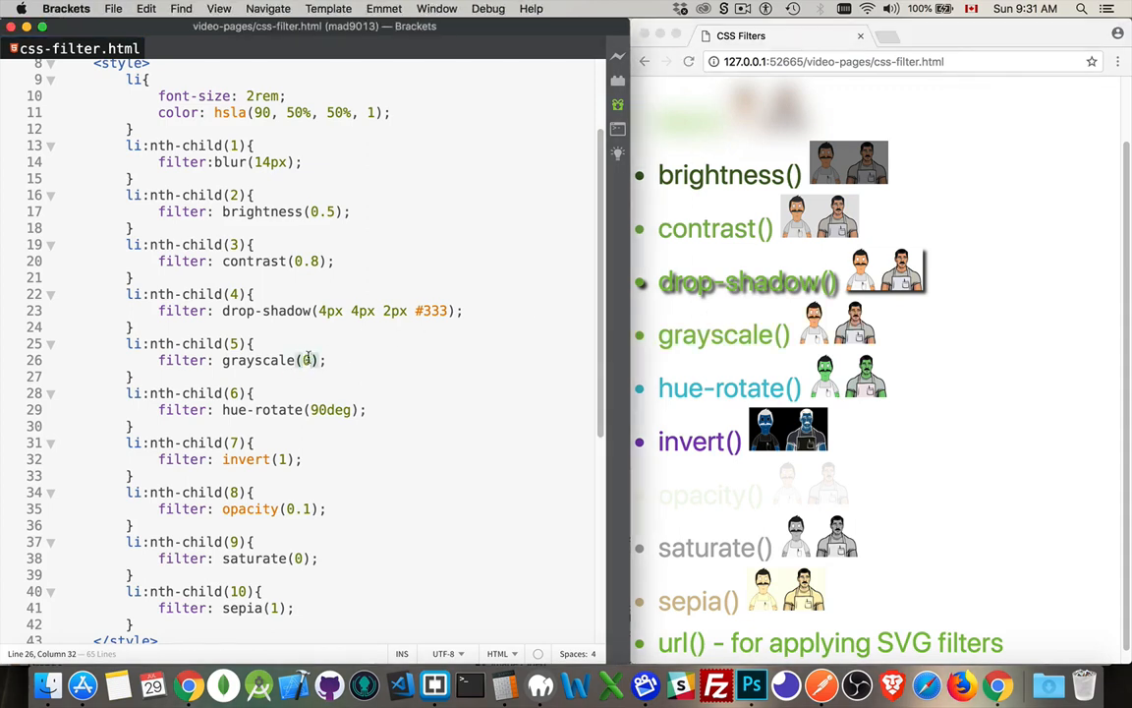
type("1")
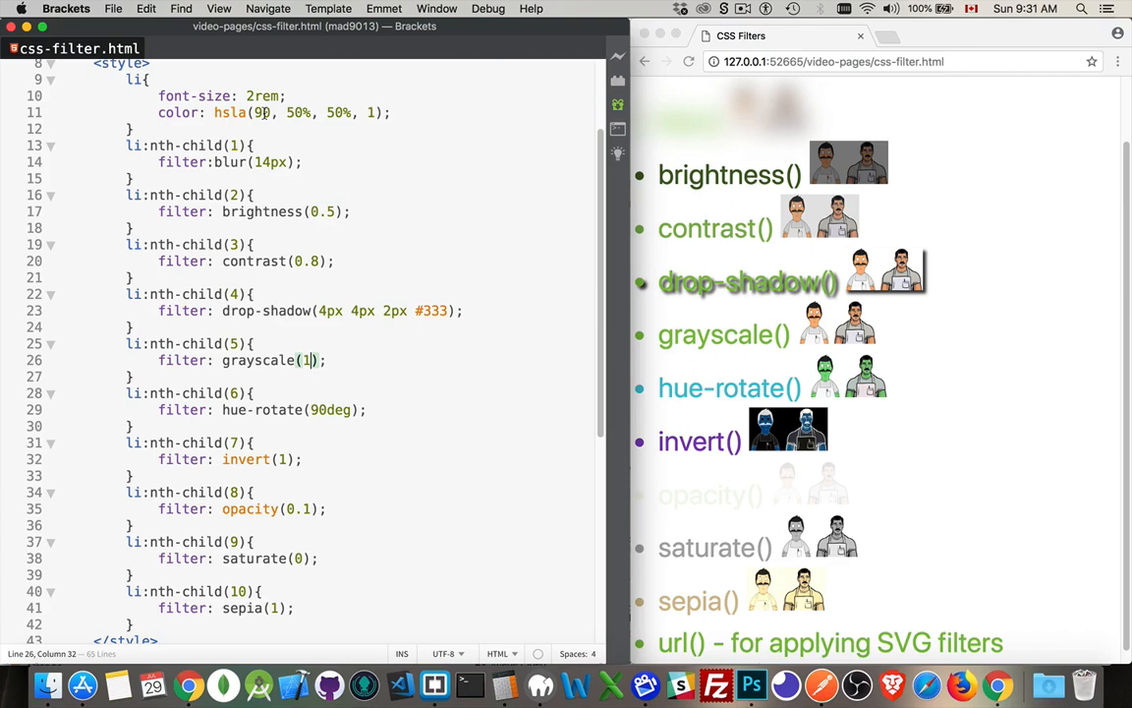
mouse_move(452, 102)
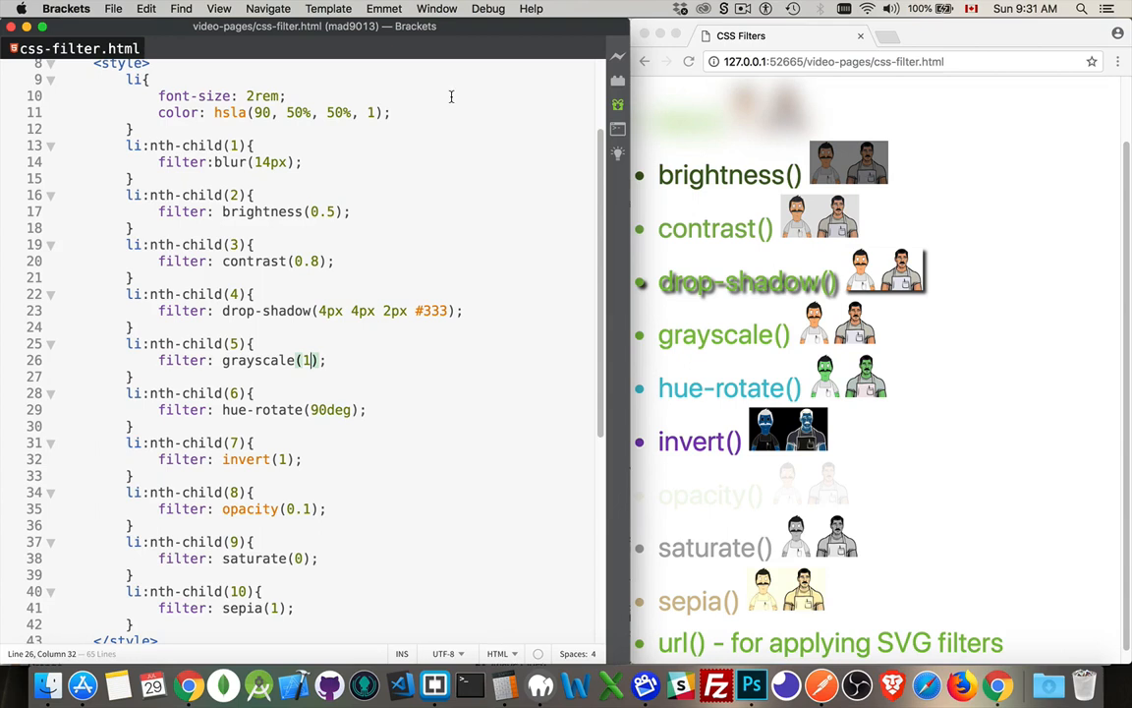
mouse_move(533, 220)
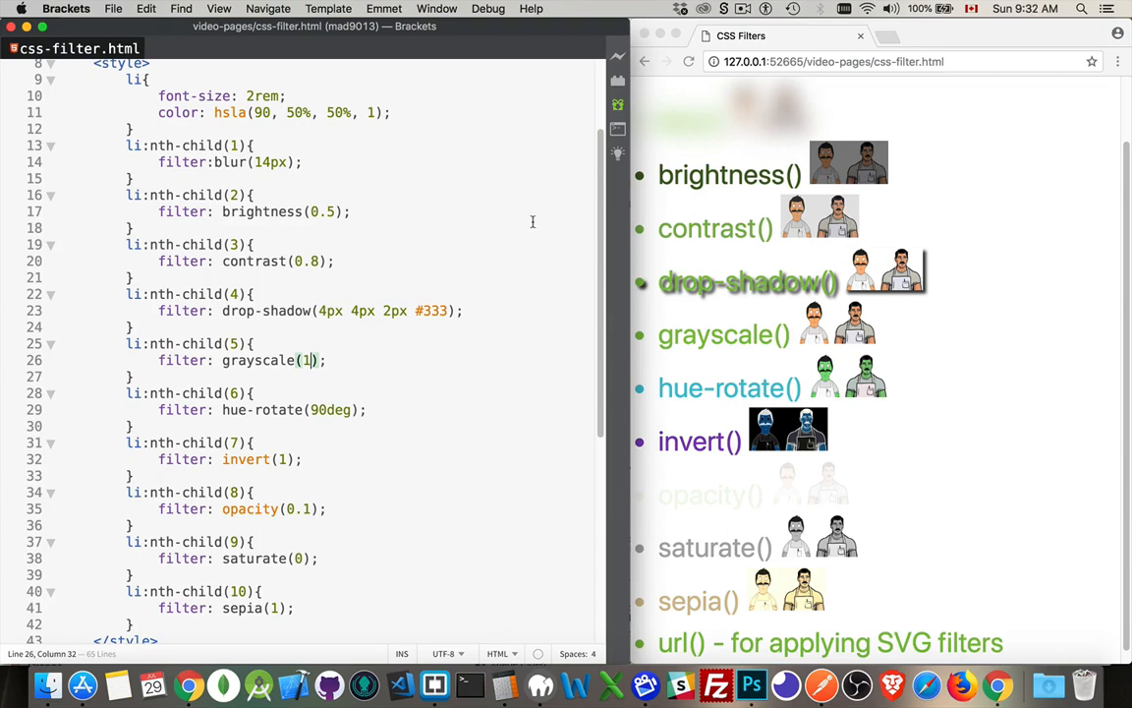
mouse_move(371, 252)
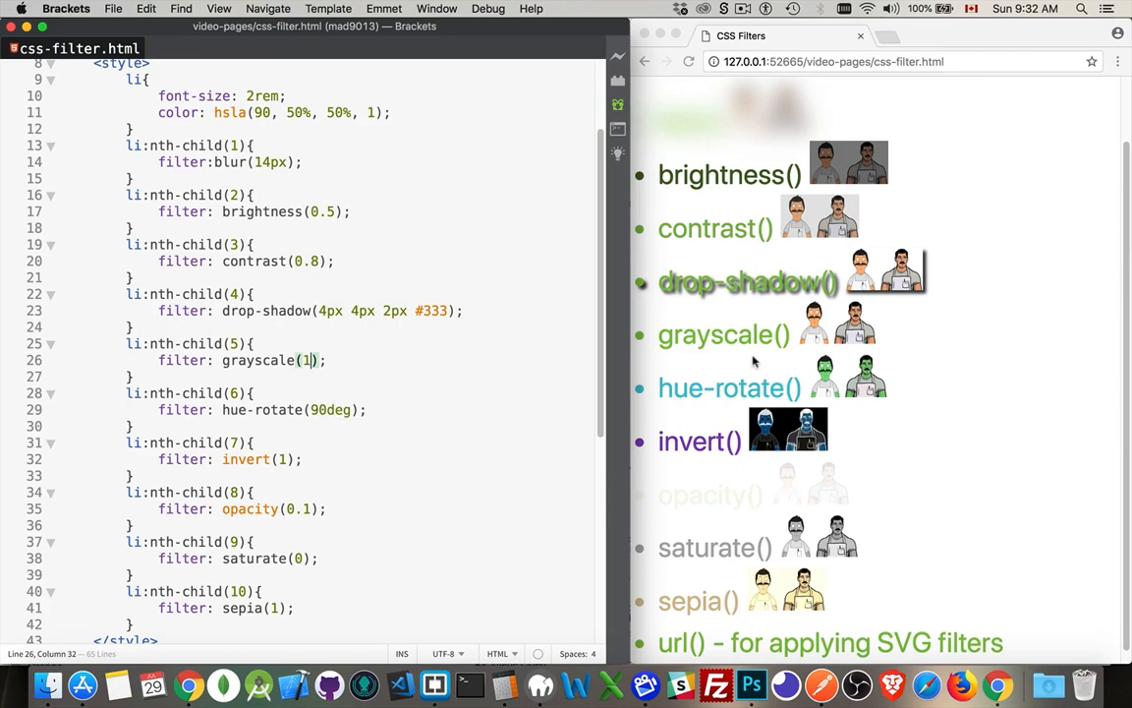
mouse_move(863, 389)
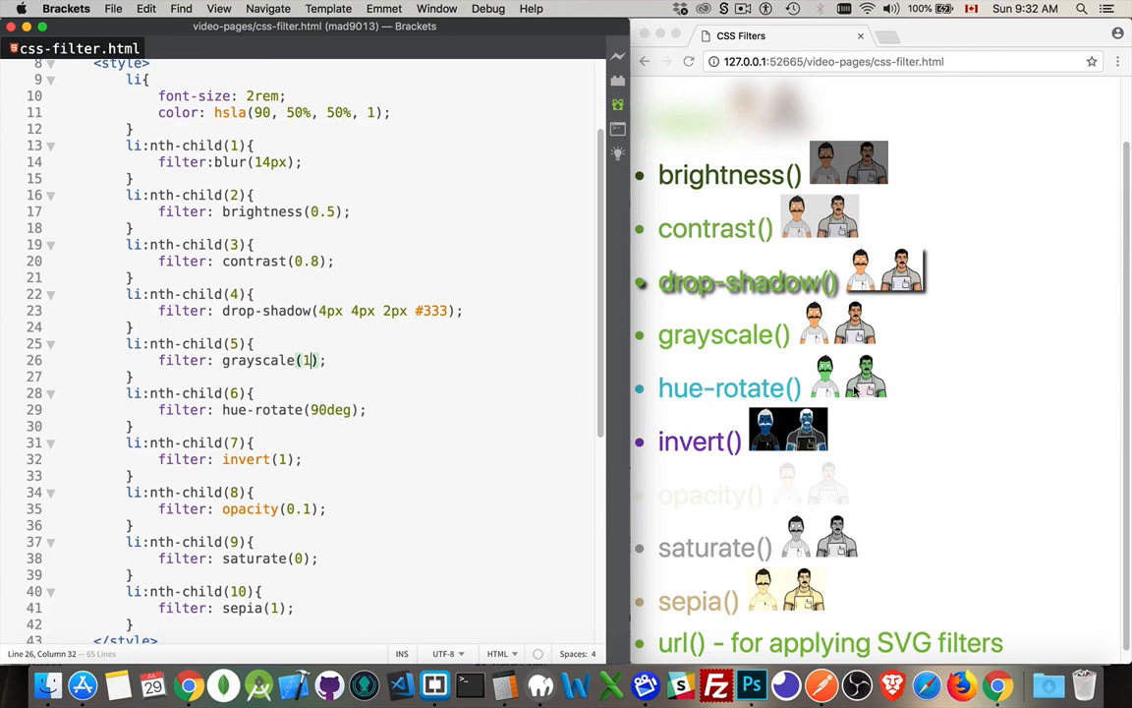
mouse_move(892, 377)
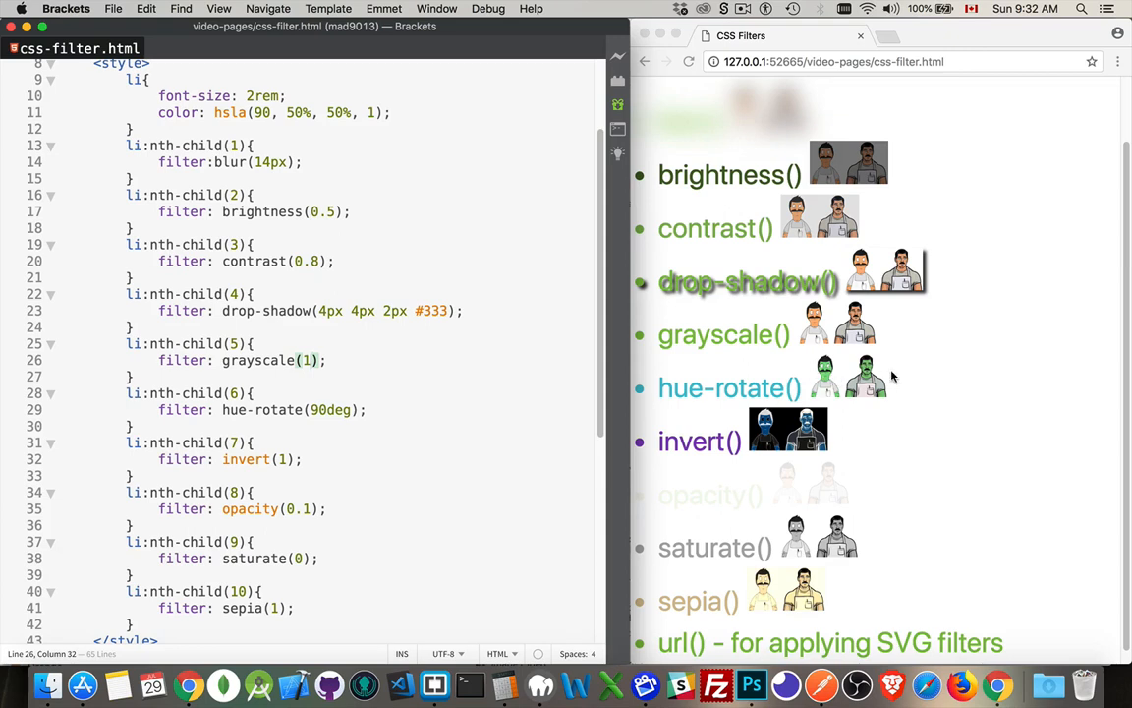
mouse_move(888, 377)
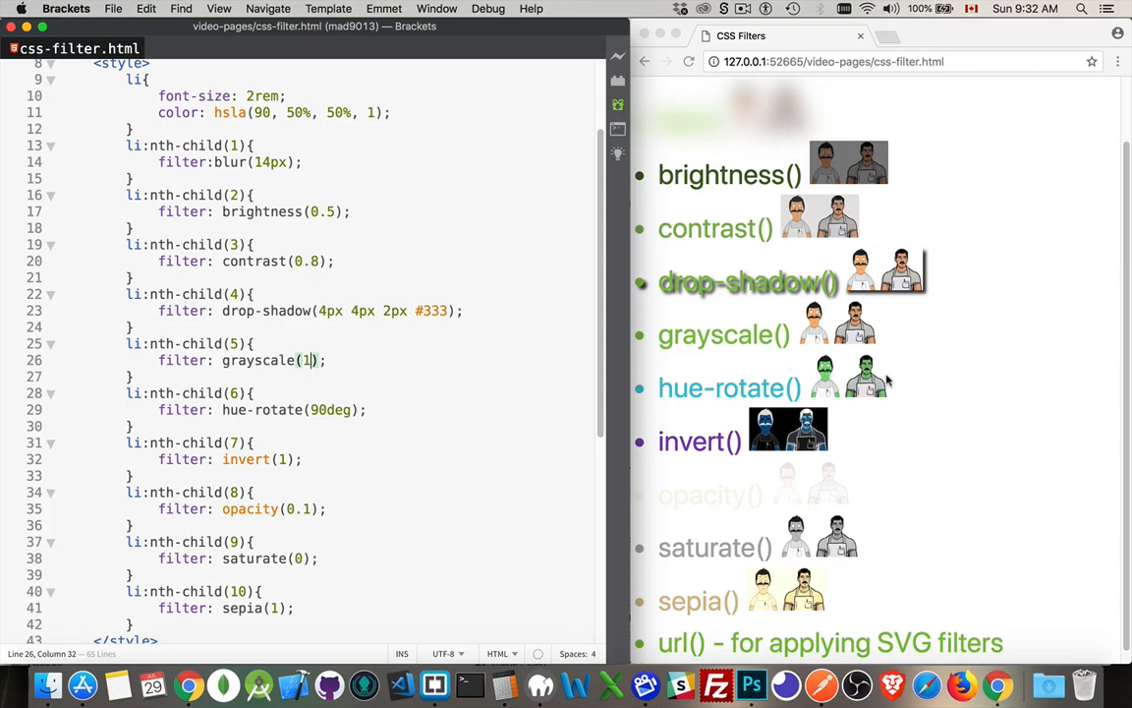
mouse_move(876, 389)
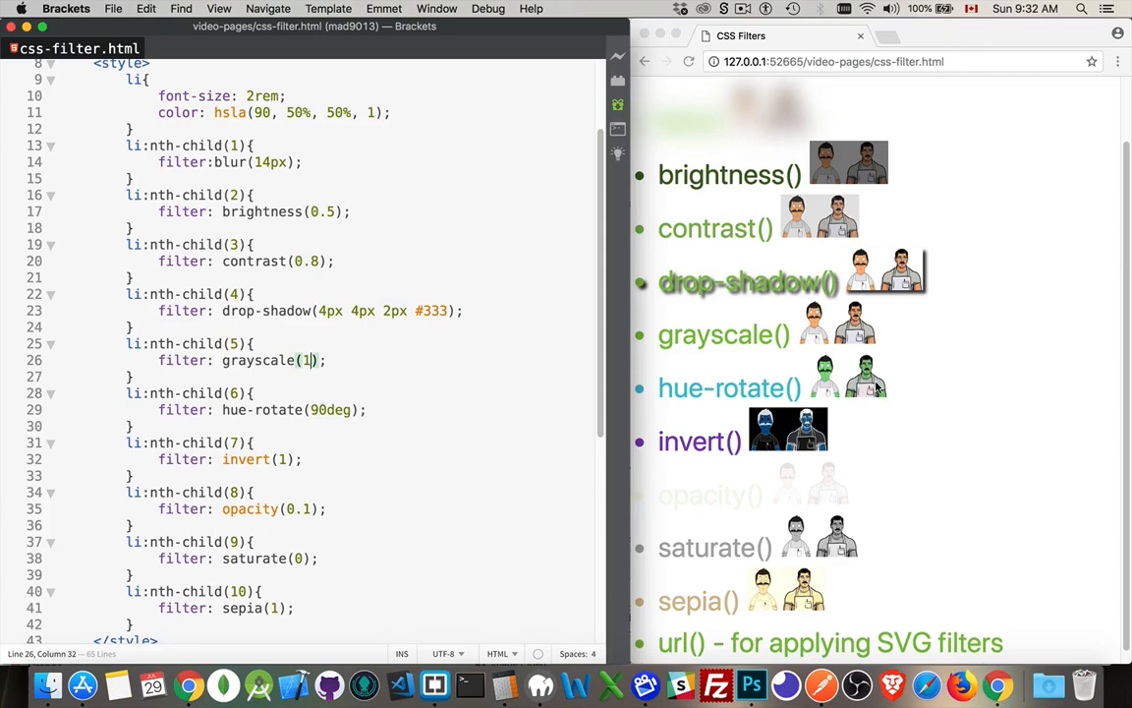
mouse_move(676, 429)
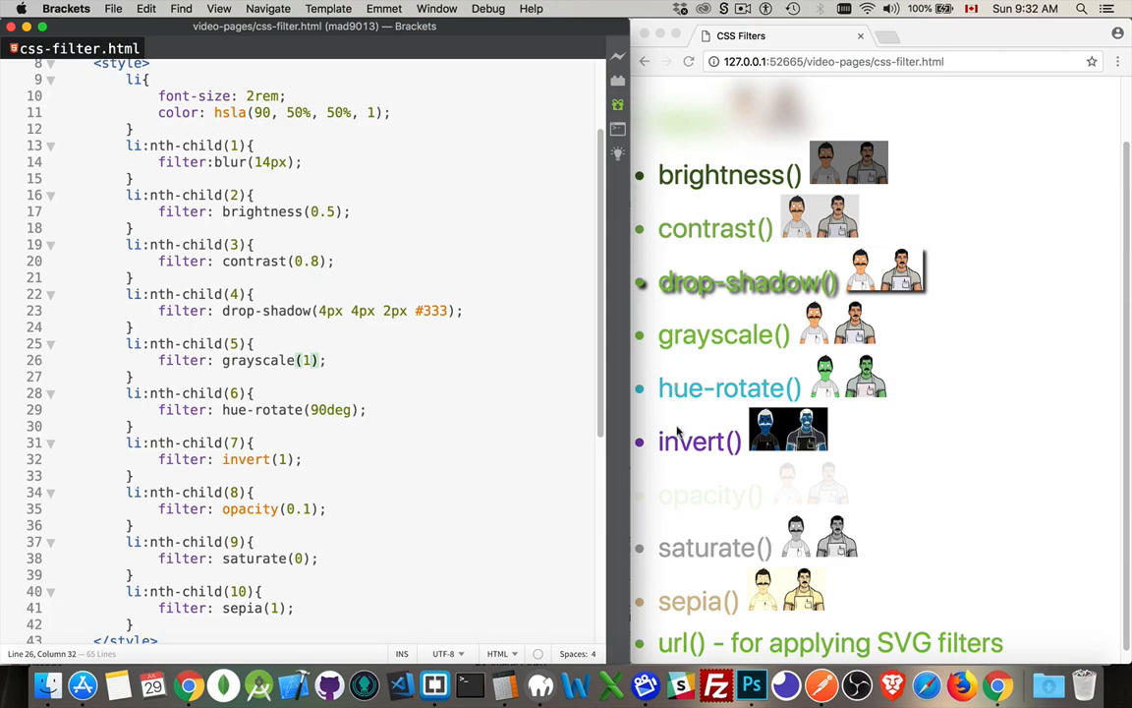
mouse_move(727, 448)
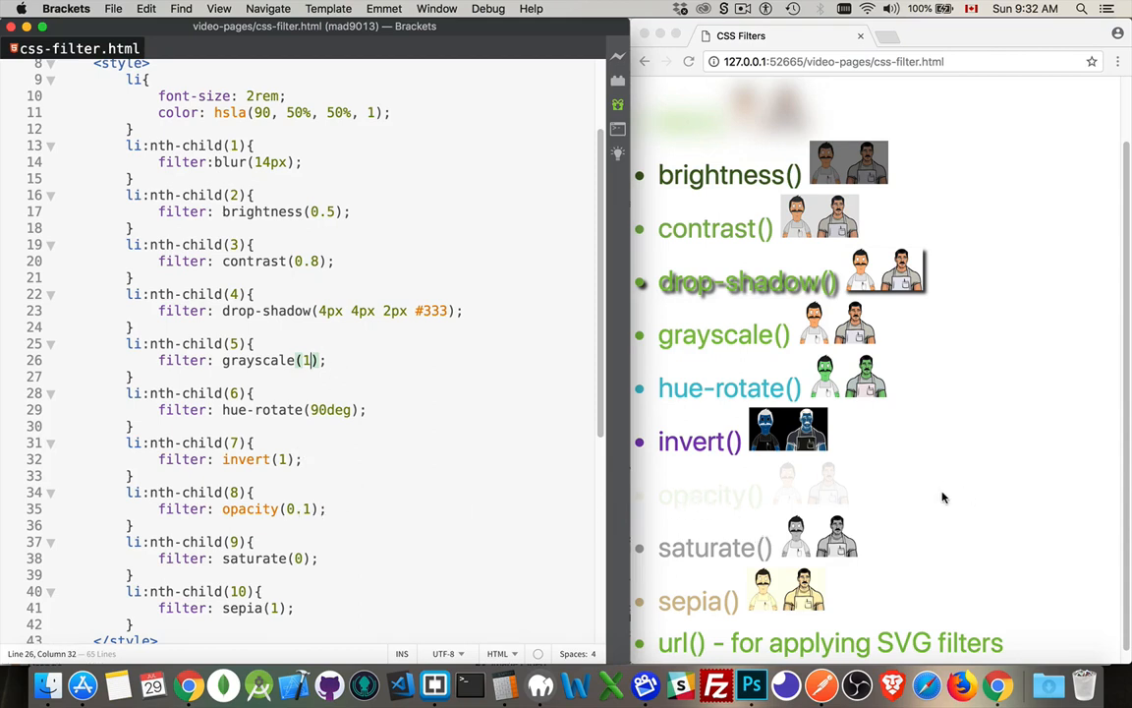
mouse_move(664, 503)
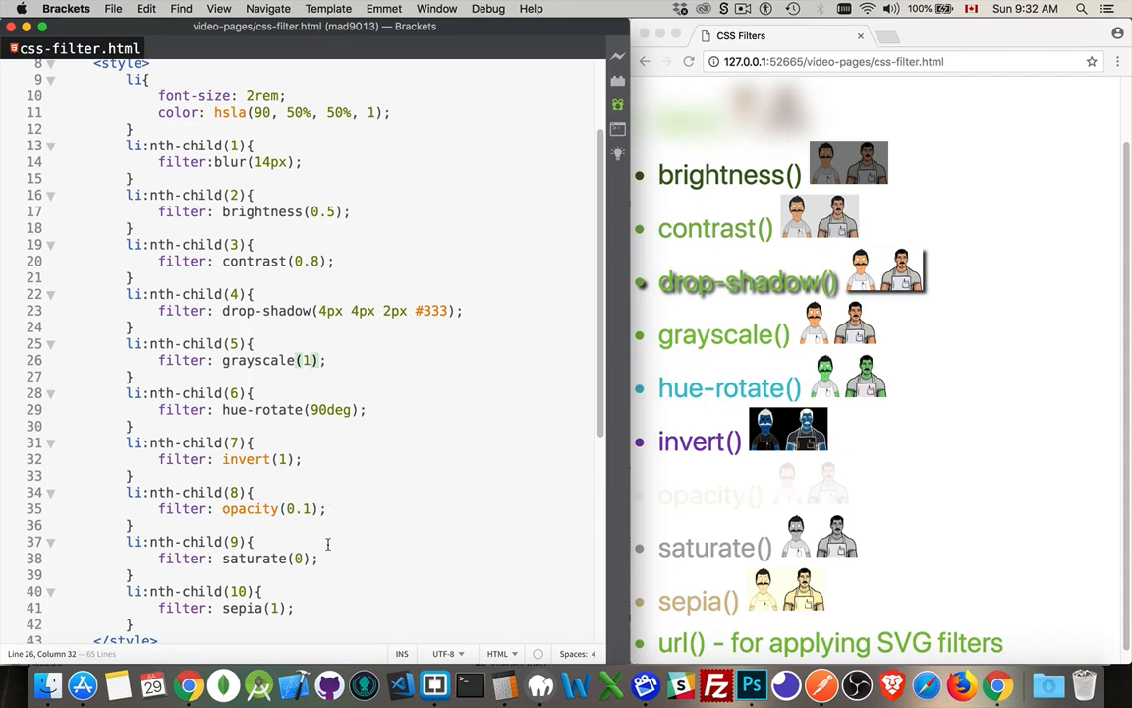
mouse_move(393, 452)
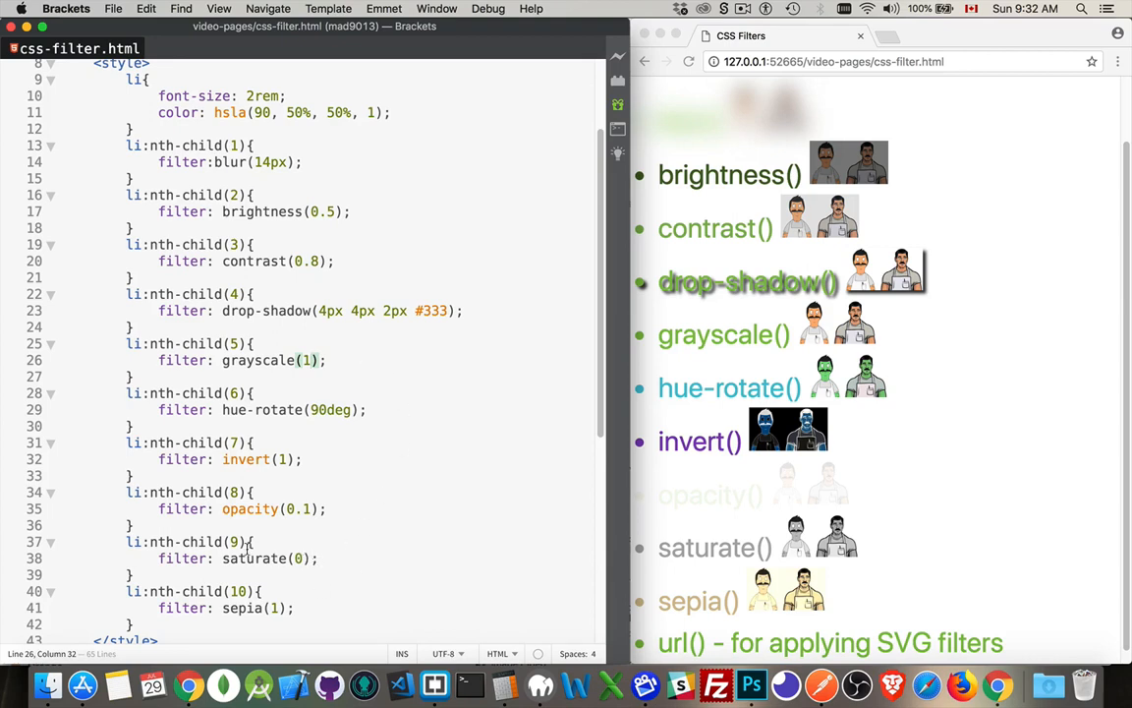
- Change the ninth item's filter to saturate(0.5)
type(".5")
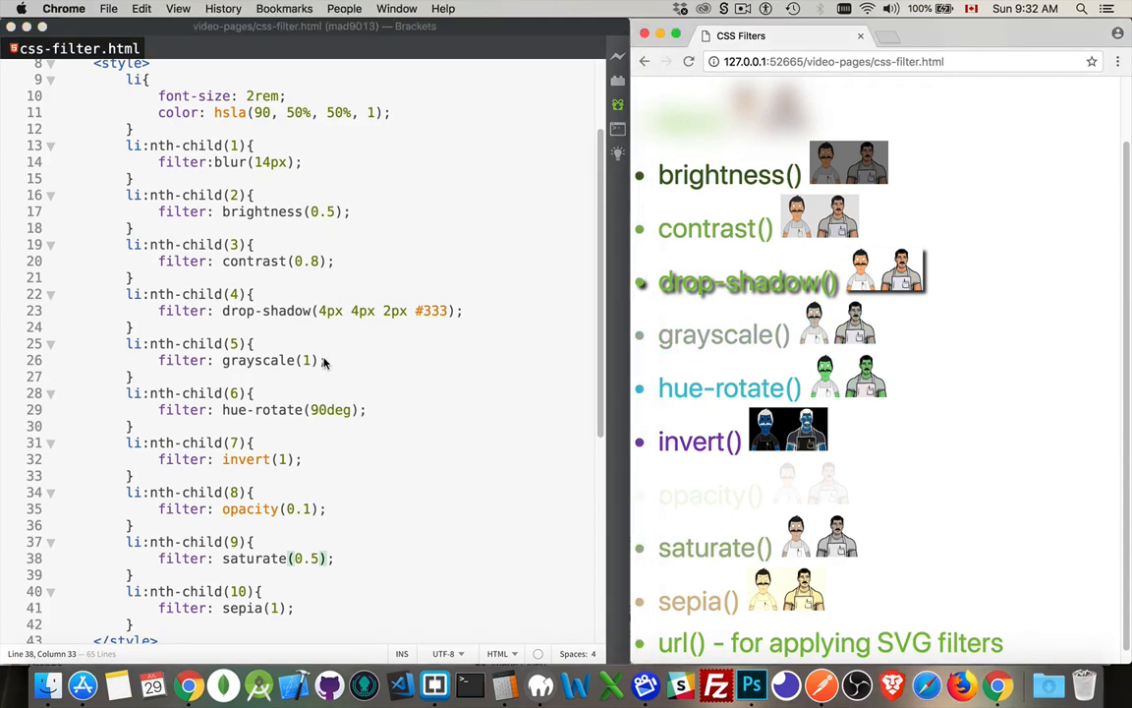
mouse_move(331, 367)
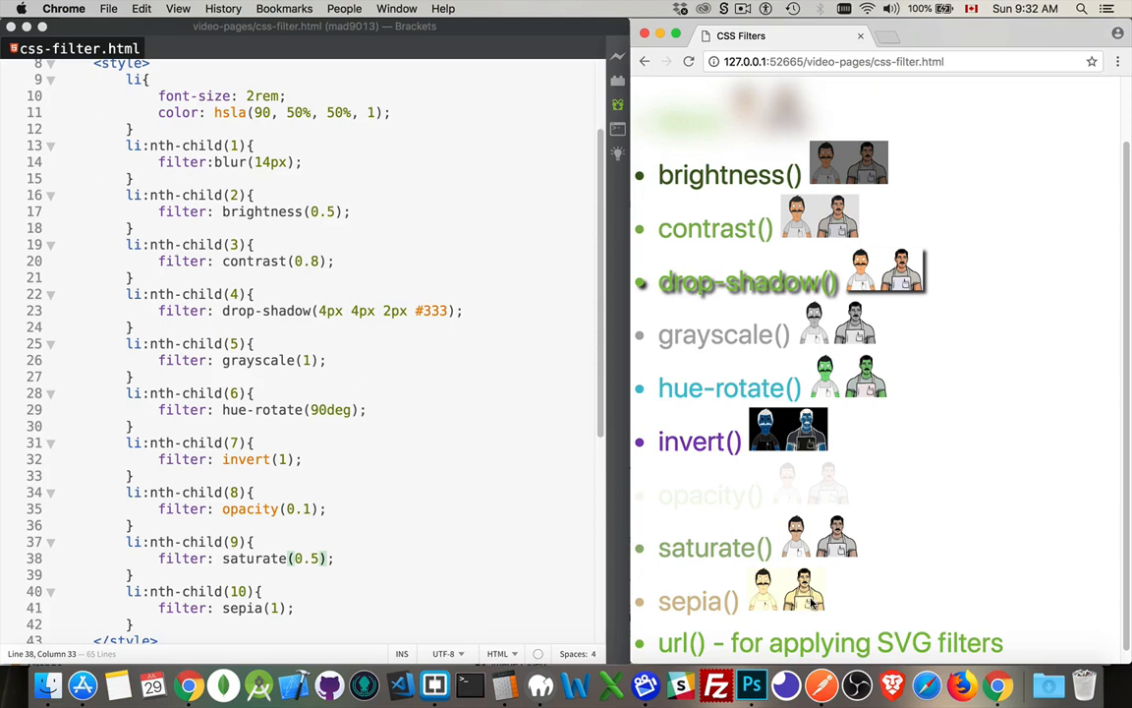
mouse_move(850, 601)
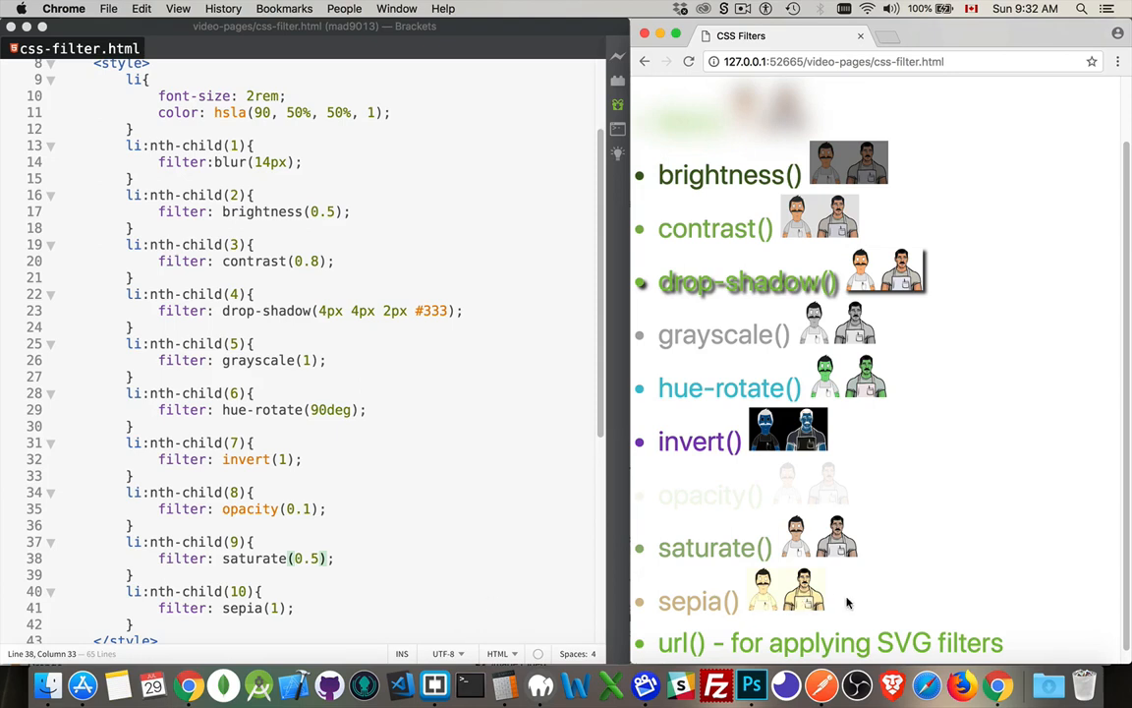
mouse_move(718, 644)
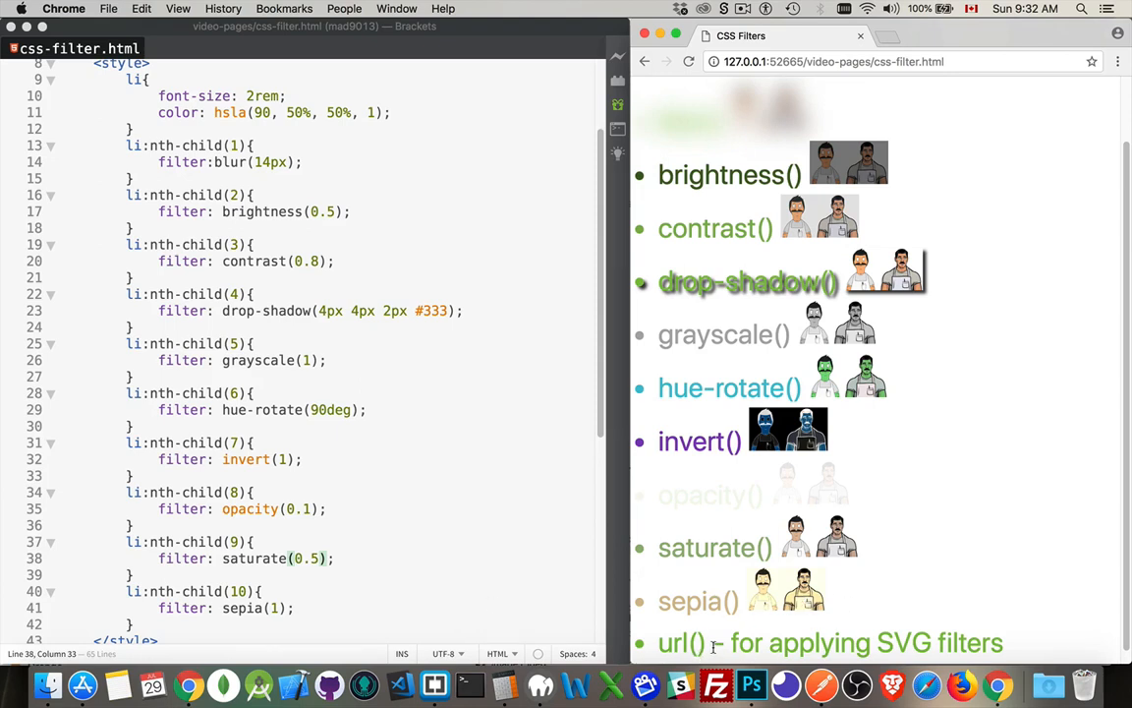